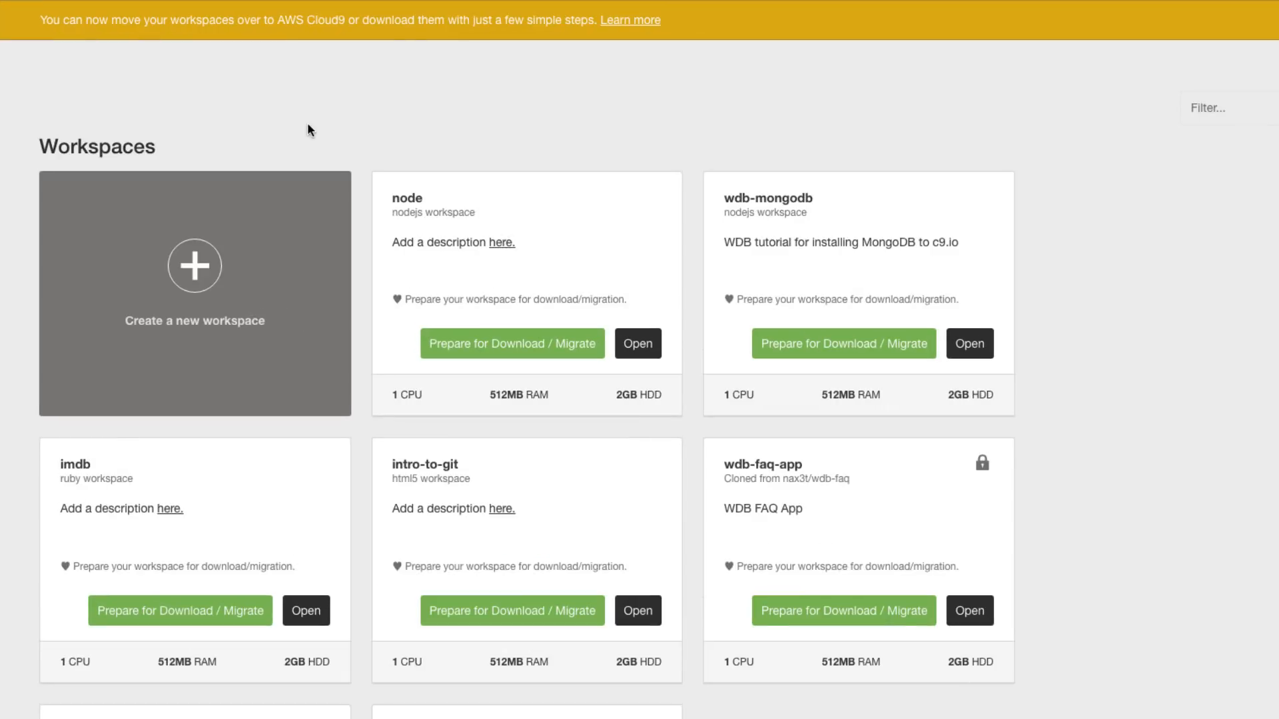
pyautogui.moveTo(486, 335)
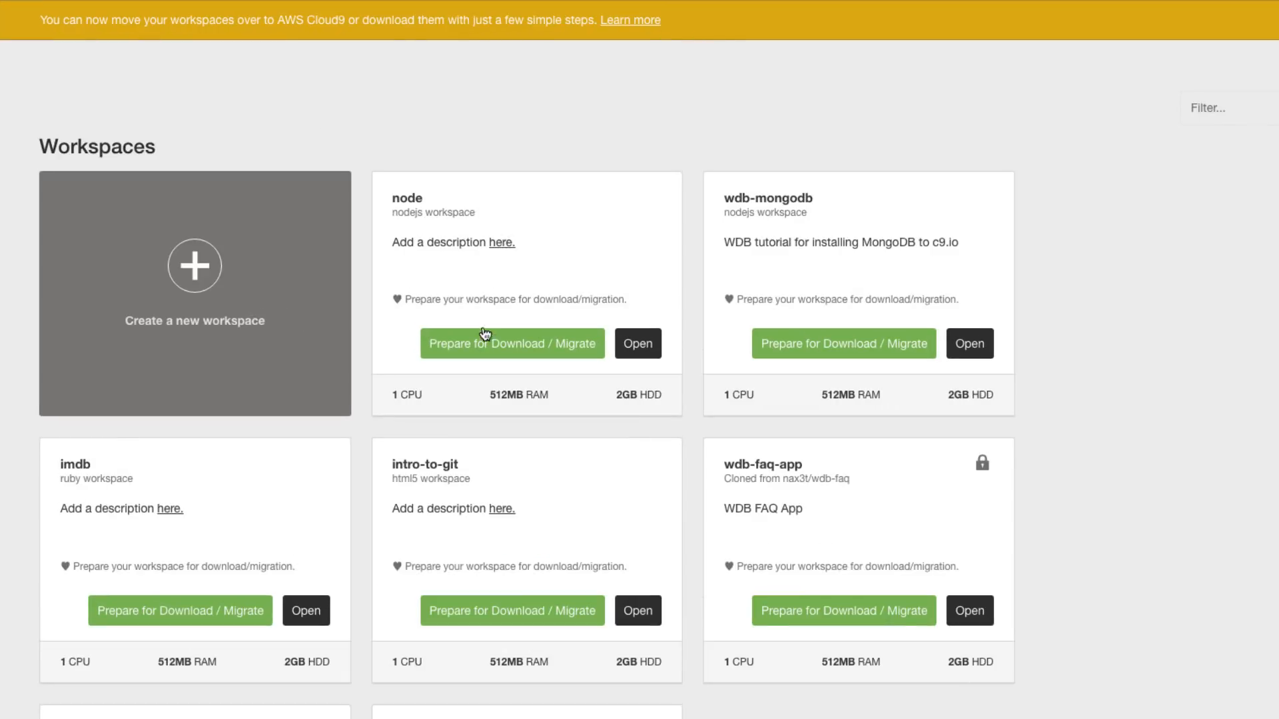
pyautogui.moveTo(508, 361)
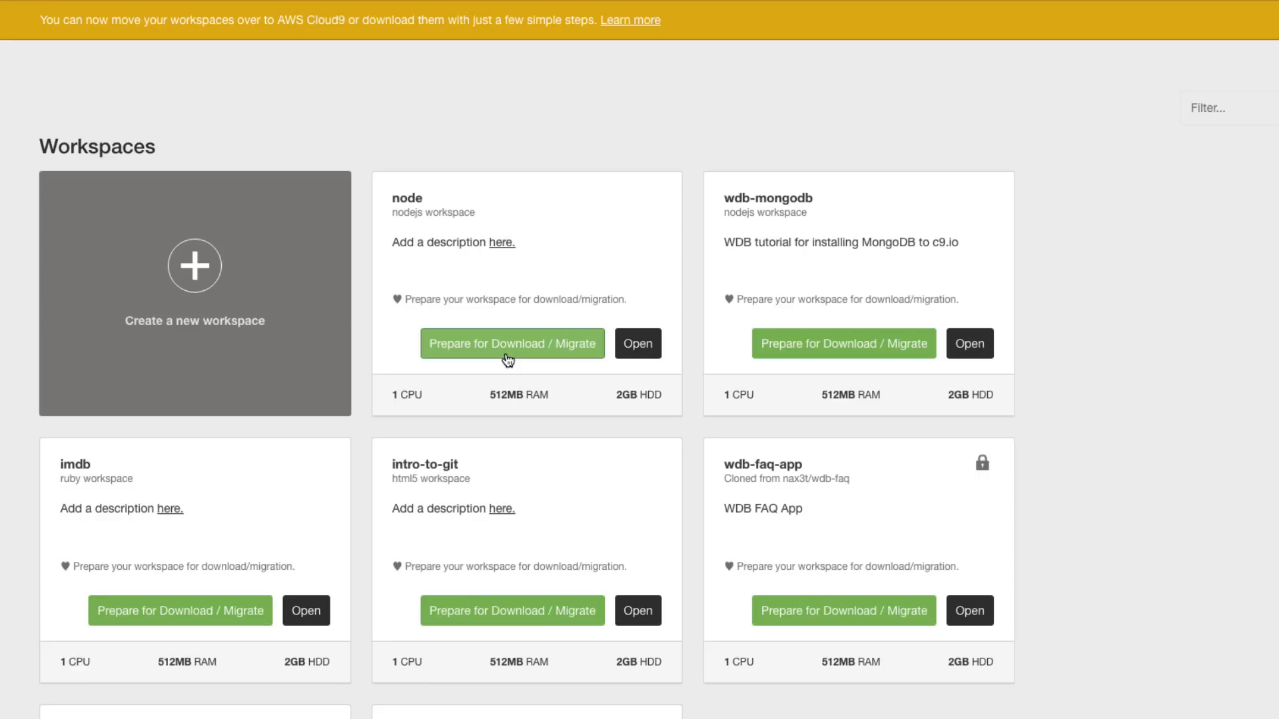
pyautogui.moveTo(513, 96)
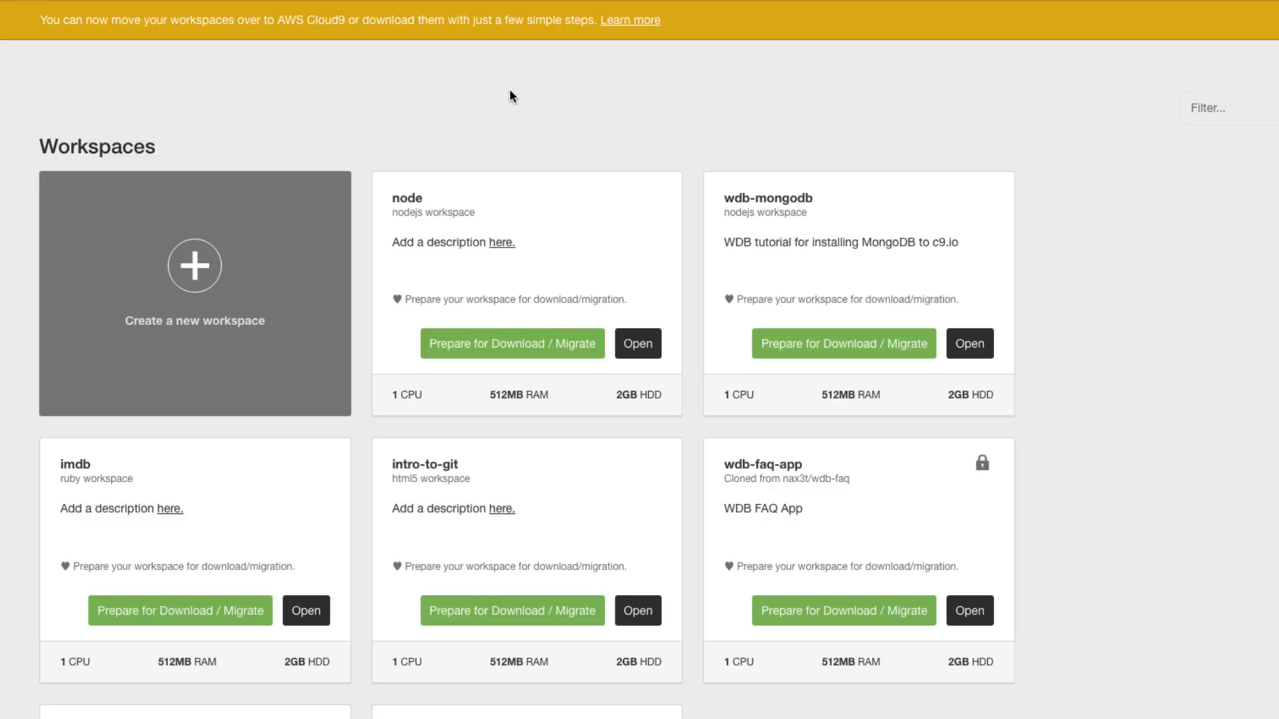
pyautogui.moveTo(441, 133)
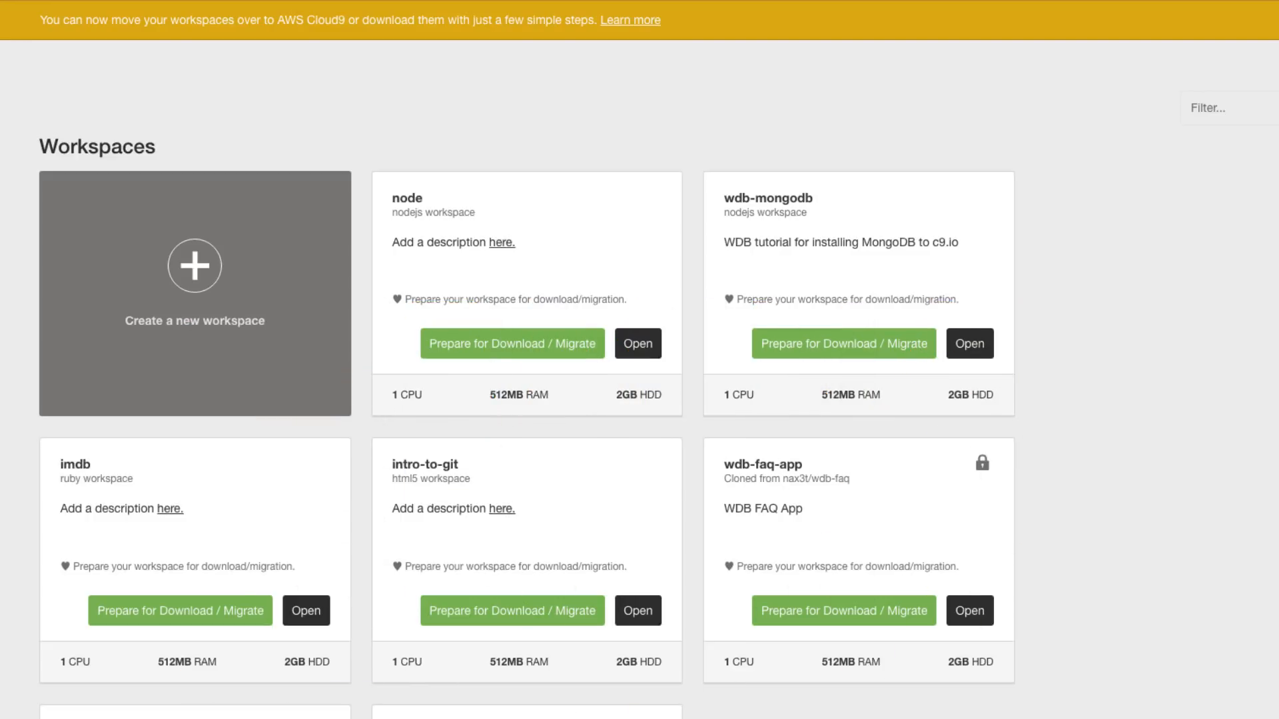
# - Show the Node.js Downloads page, scrolled to the additional platforms list
pyautogui.click(355, 16)
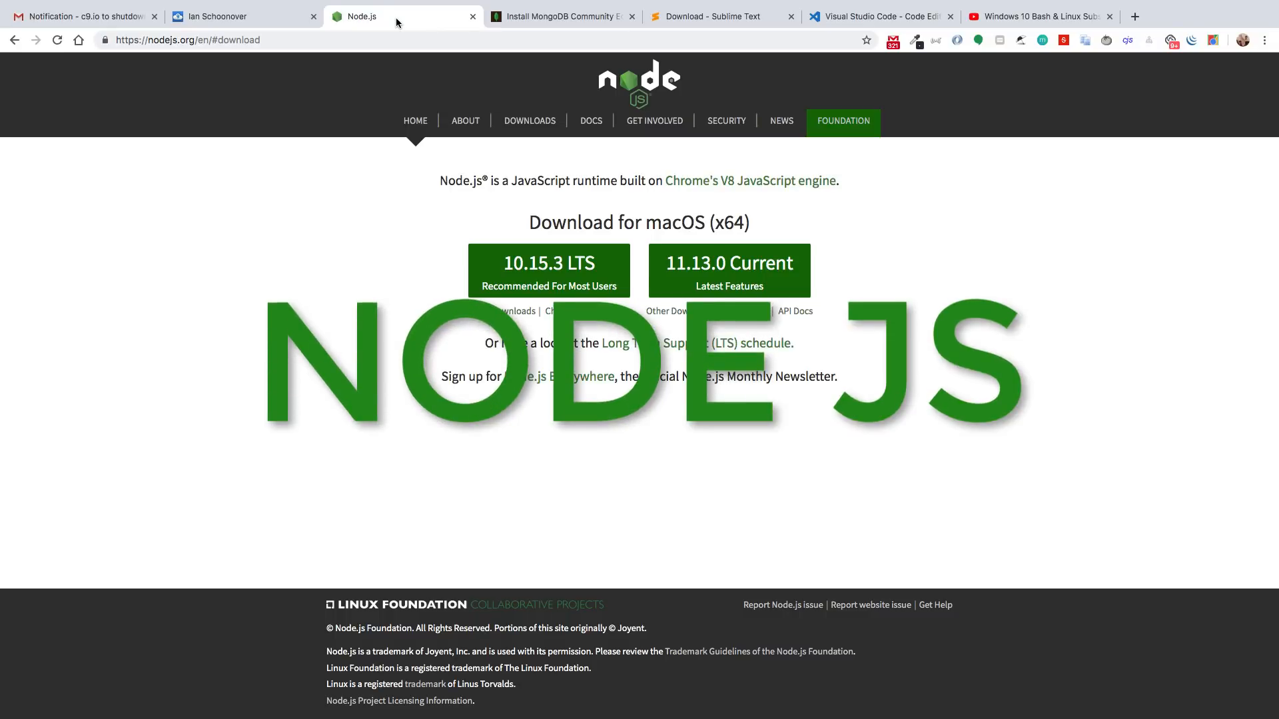
pyautogui.click(530, 120)
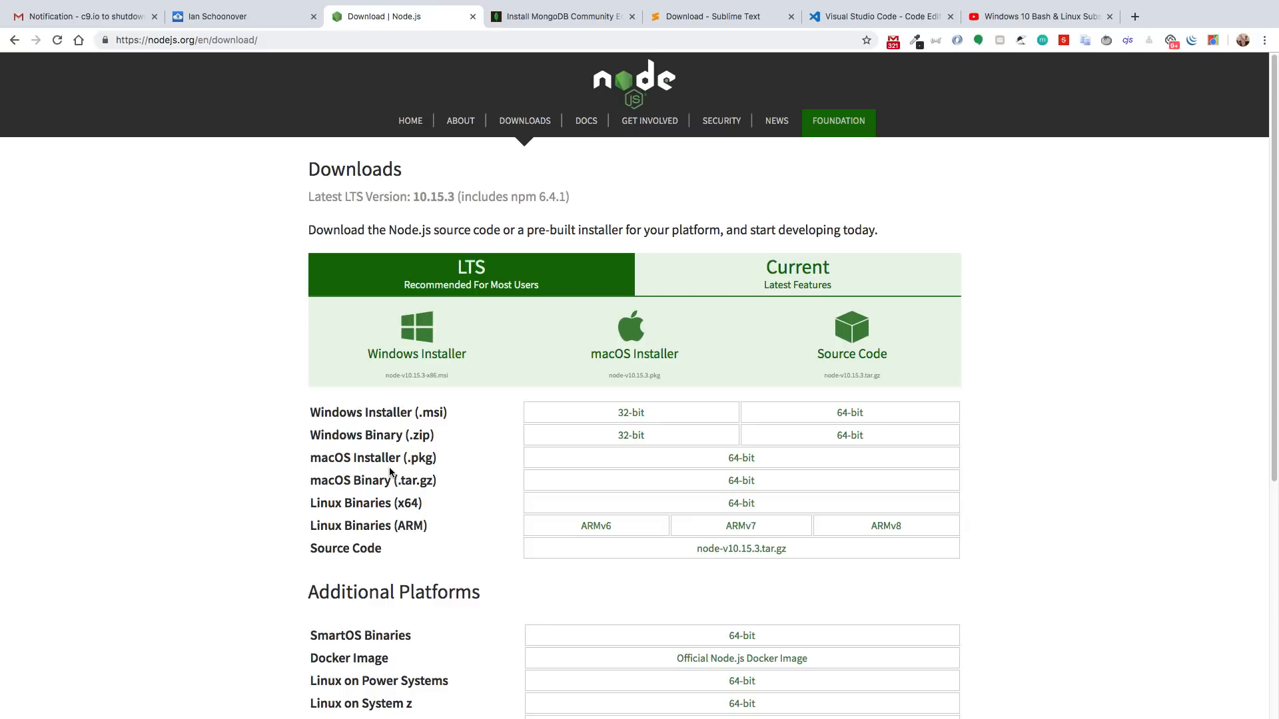
pyautogui.scroll(-3)
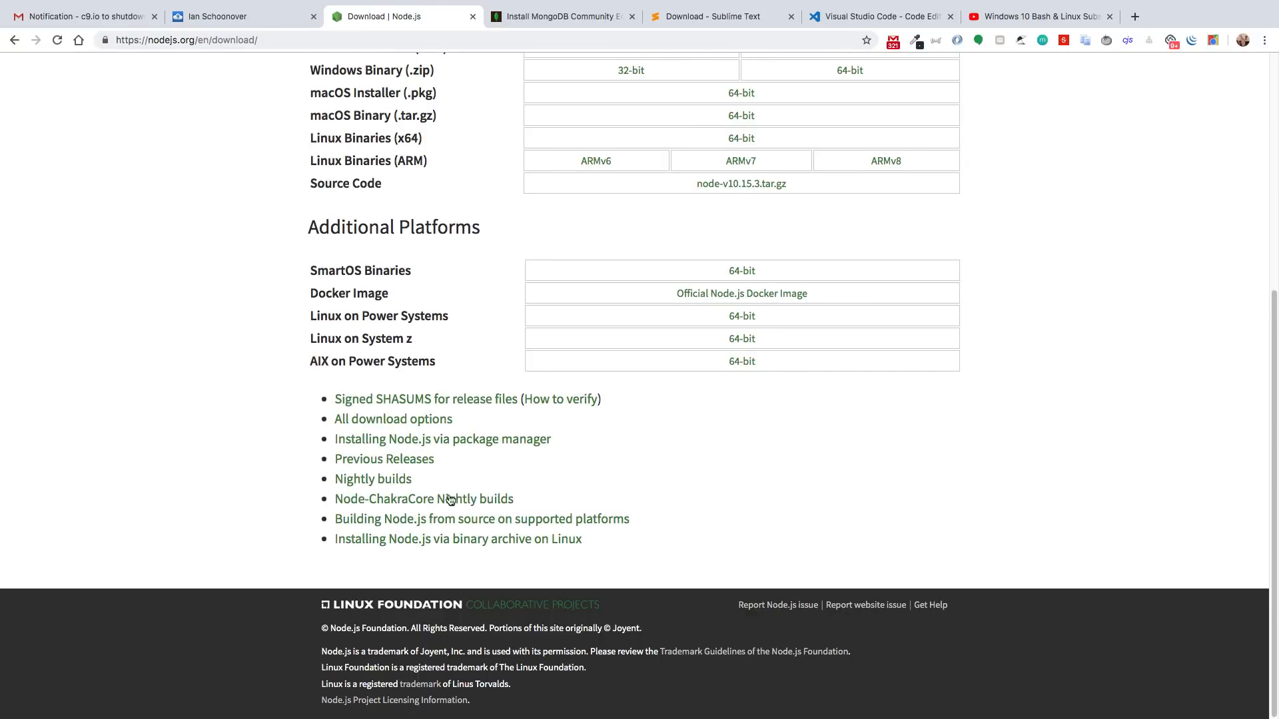
pyautogui.moveTo(324, 485)
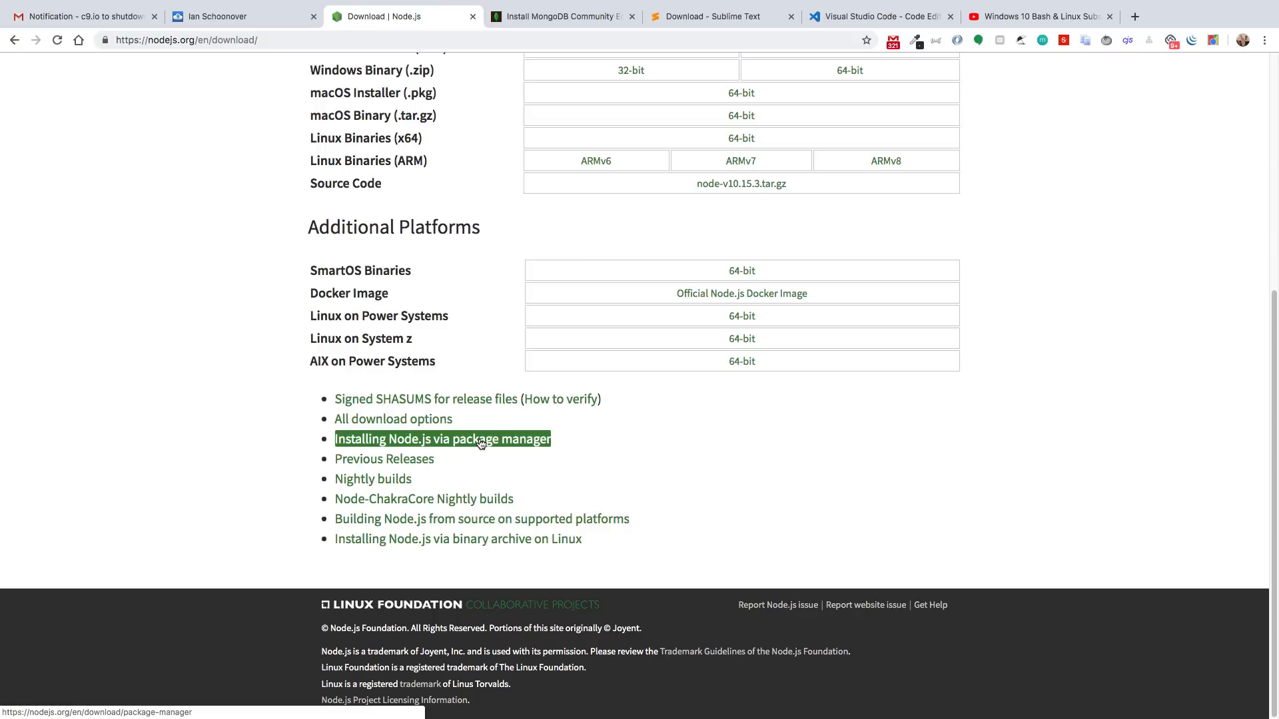
pyautogui.scroll(3)
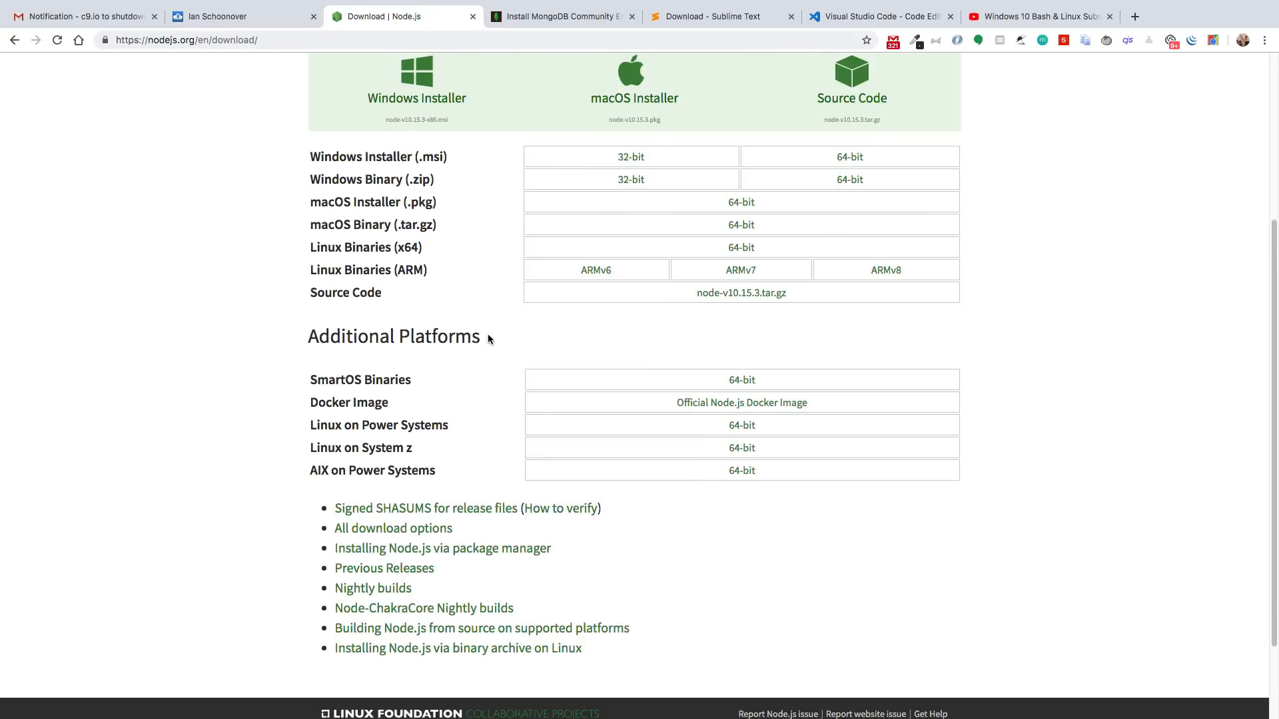
pyautogui.moveTo(421, 204)
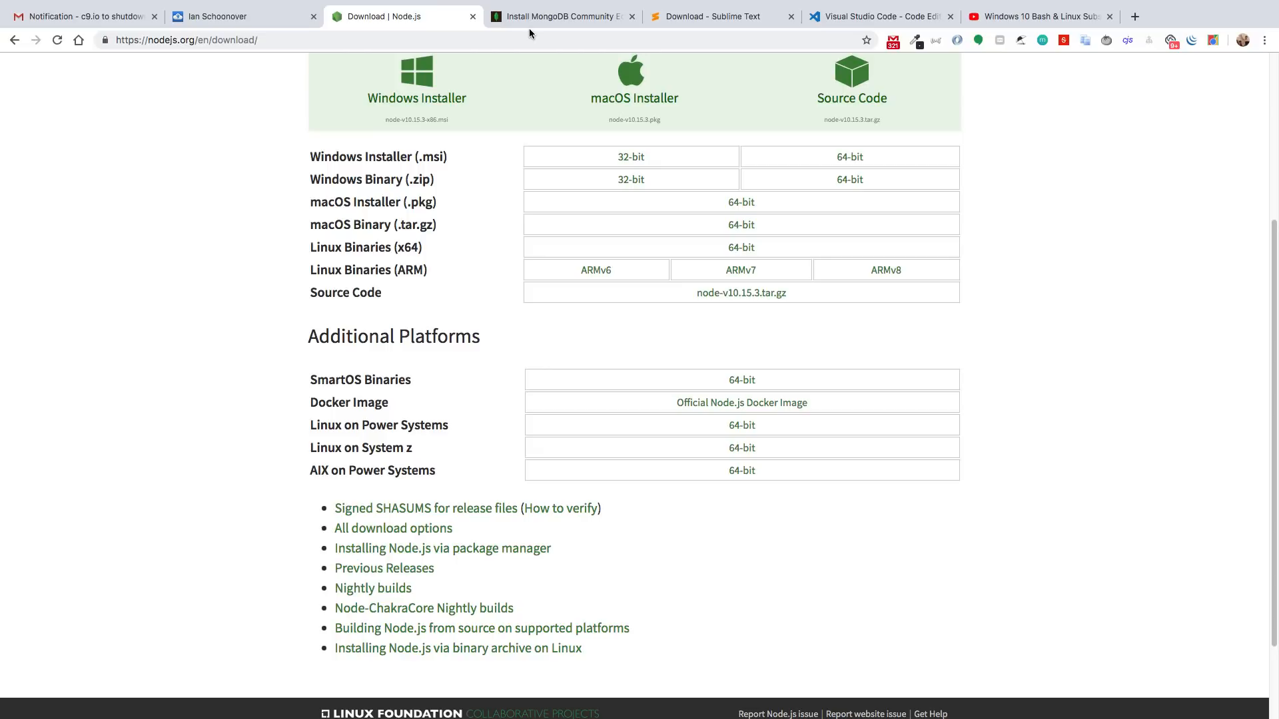
pyautogui.scroll(3)
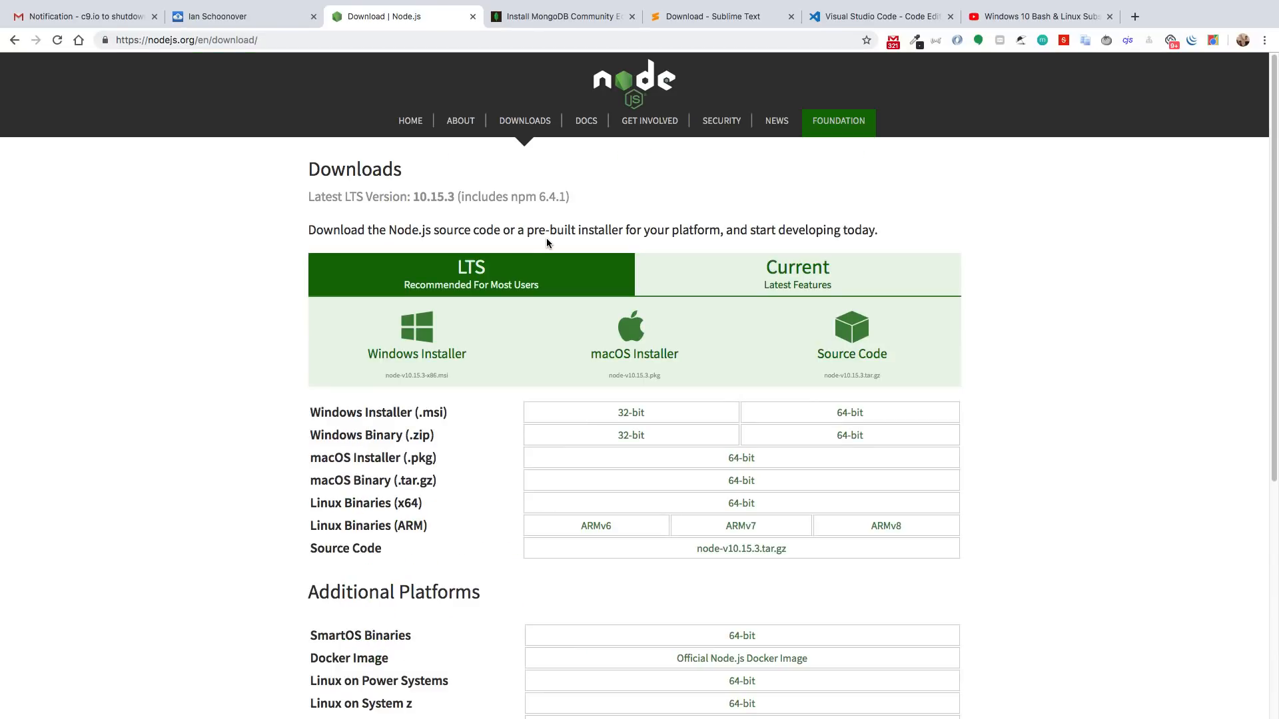
pyautogui.moveTo(475, 202)
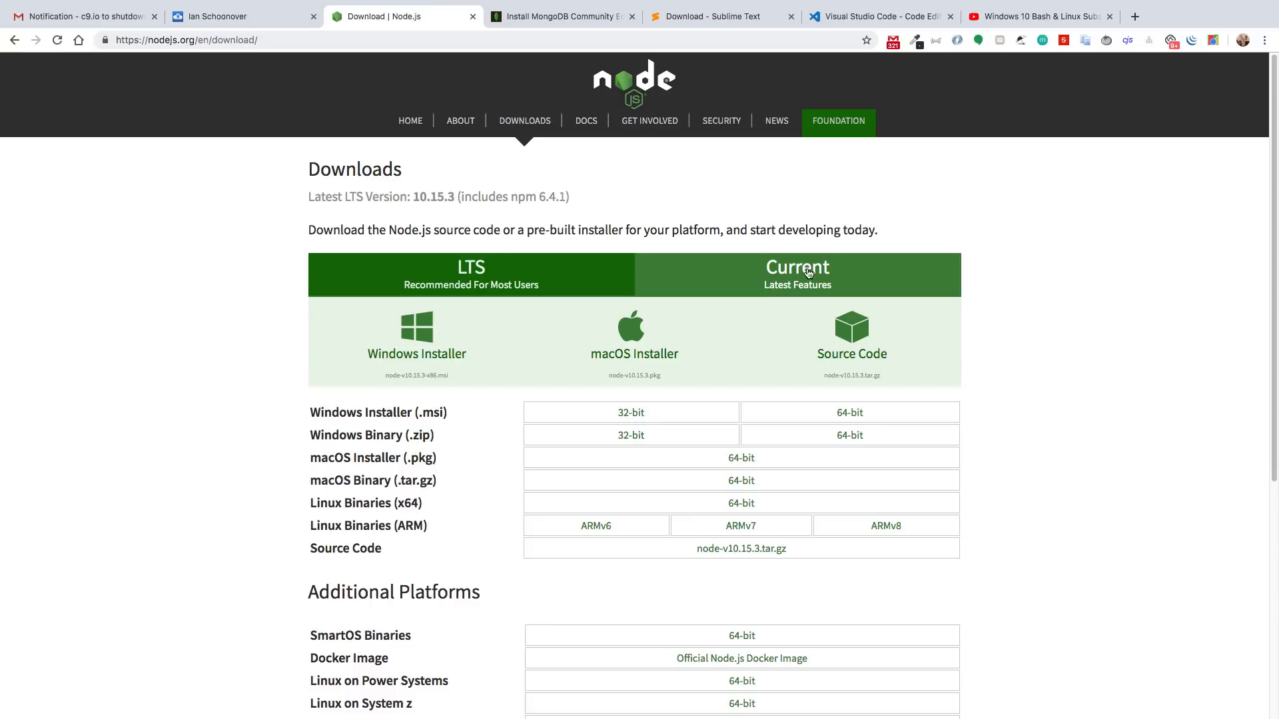
pyautogui.click(797, 275)
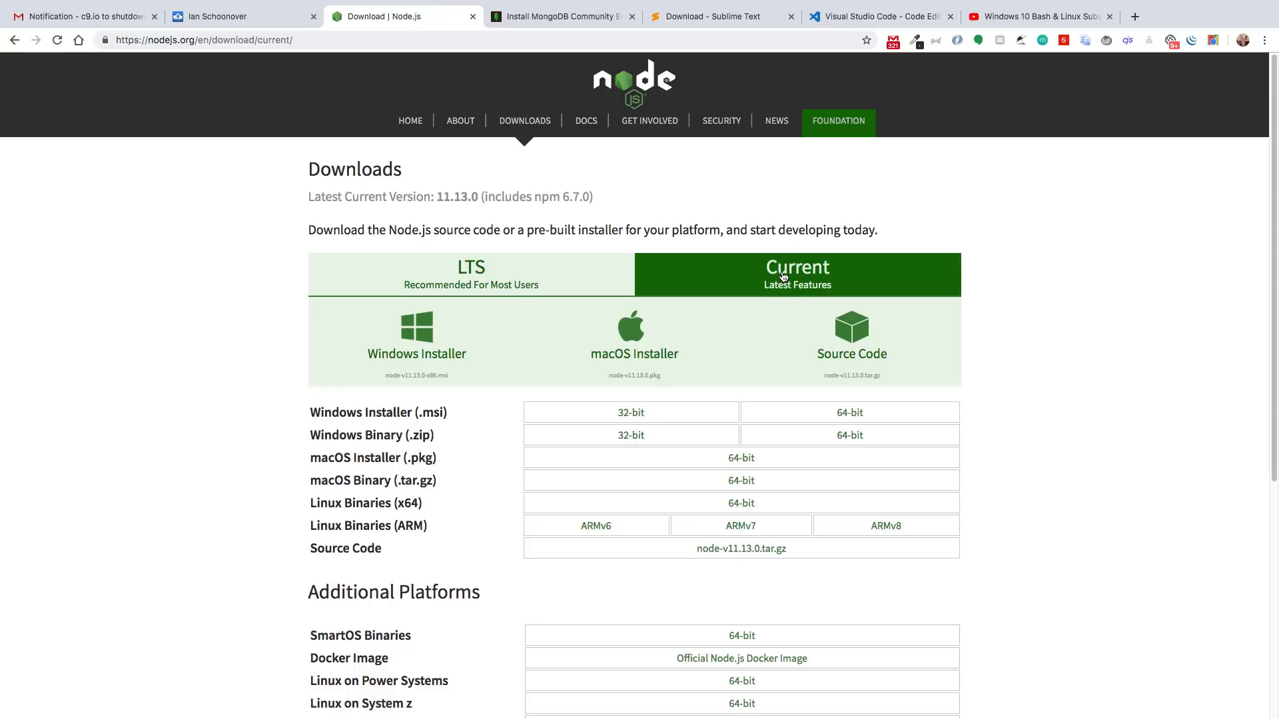
pyautogui.click(471, 275)
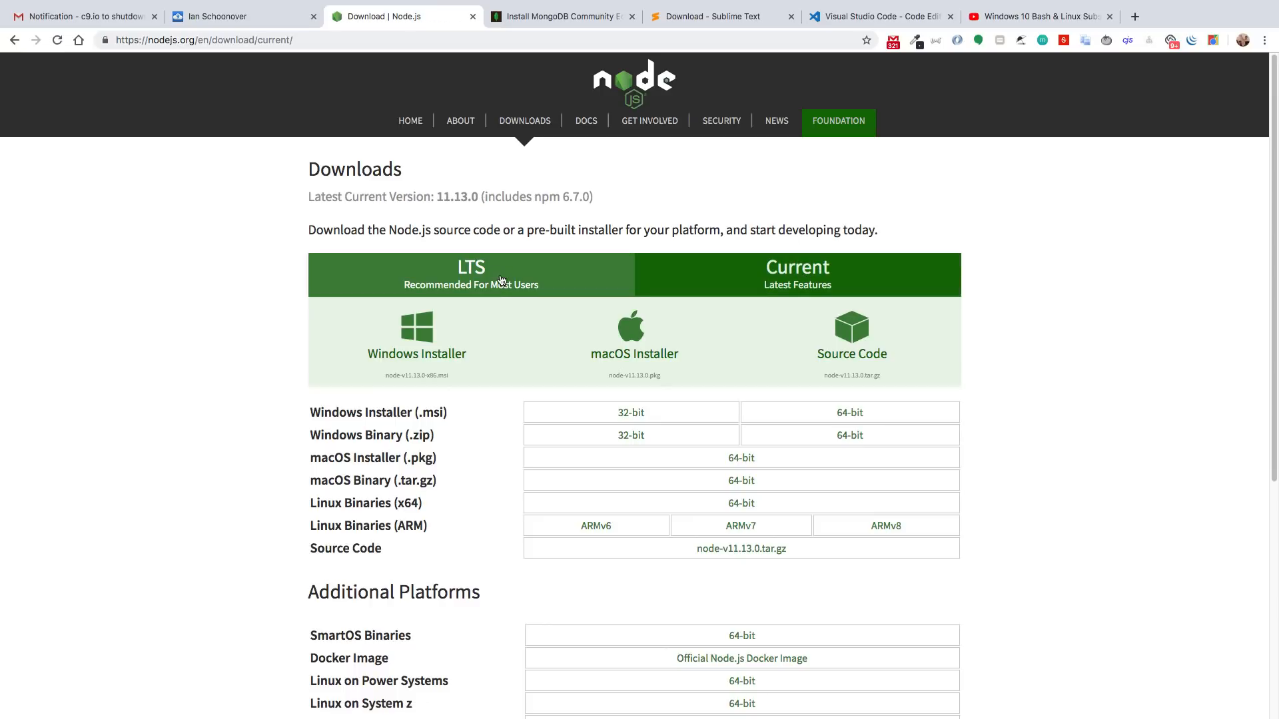
pyautogui.click(471, 275)
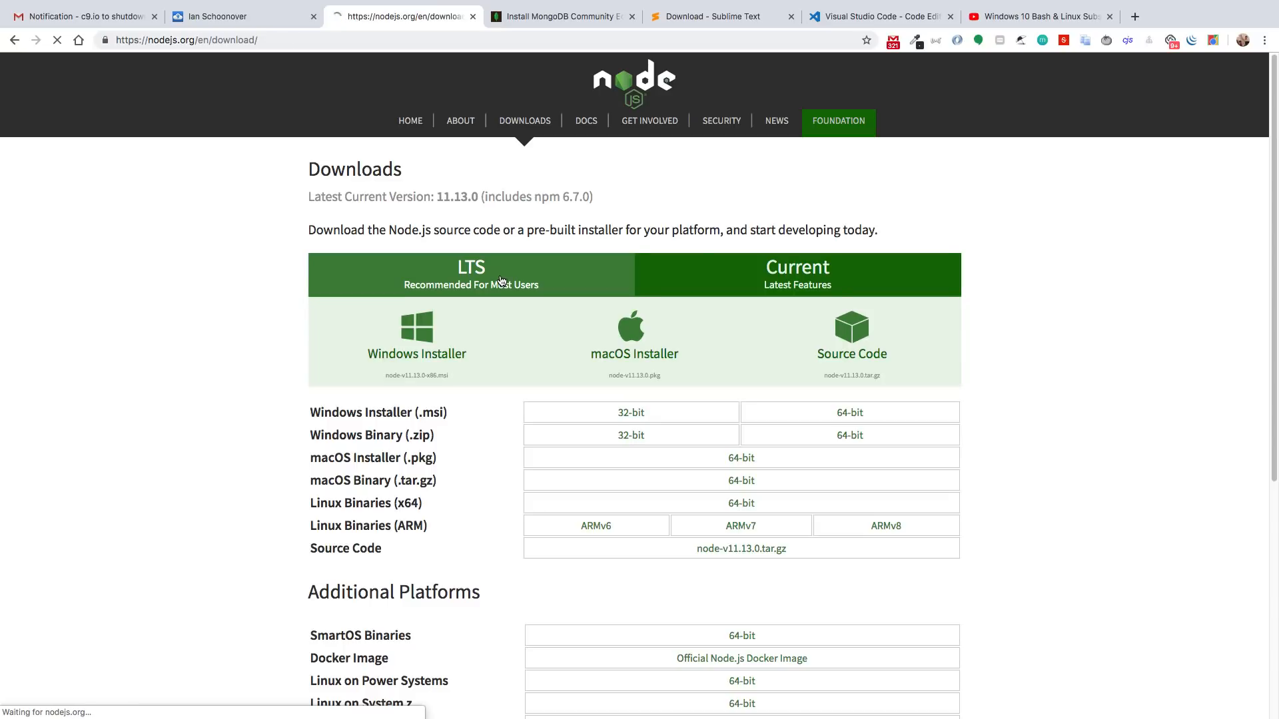
pyautogui.click(471, 273)
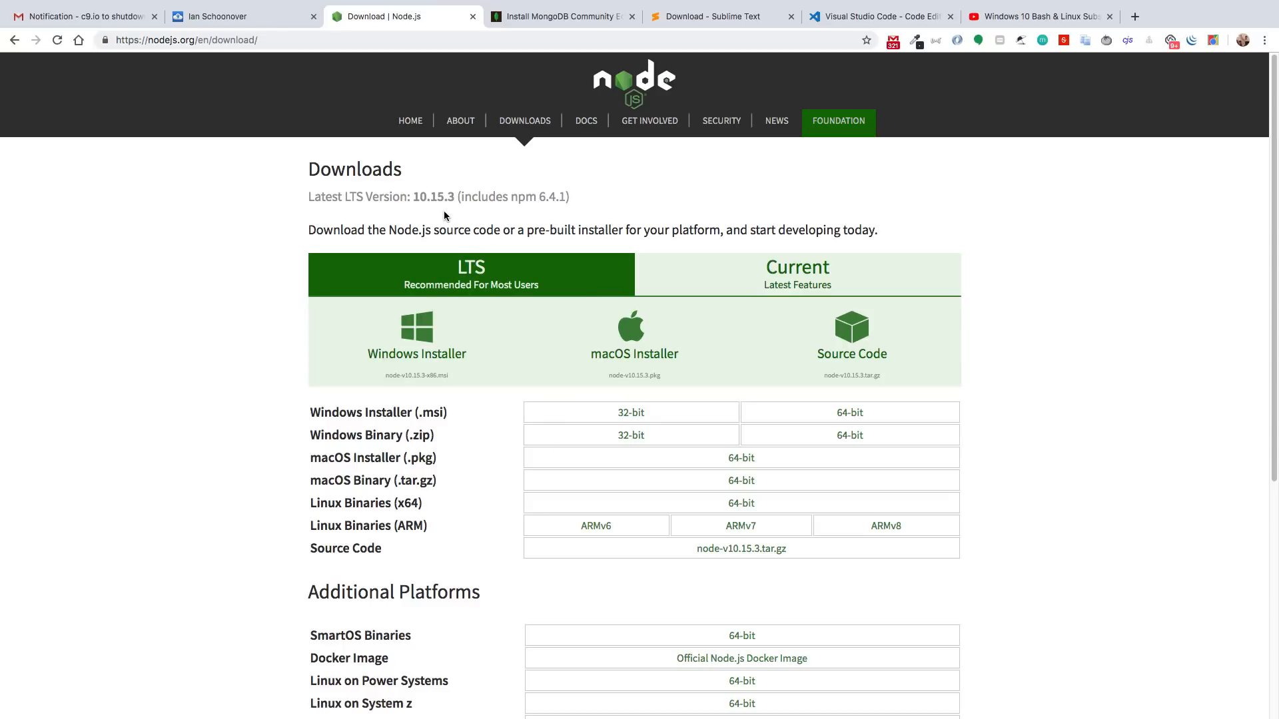
pyautogui.moveTo(495, 298)
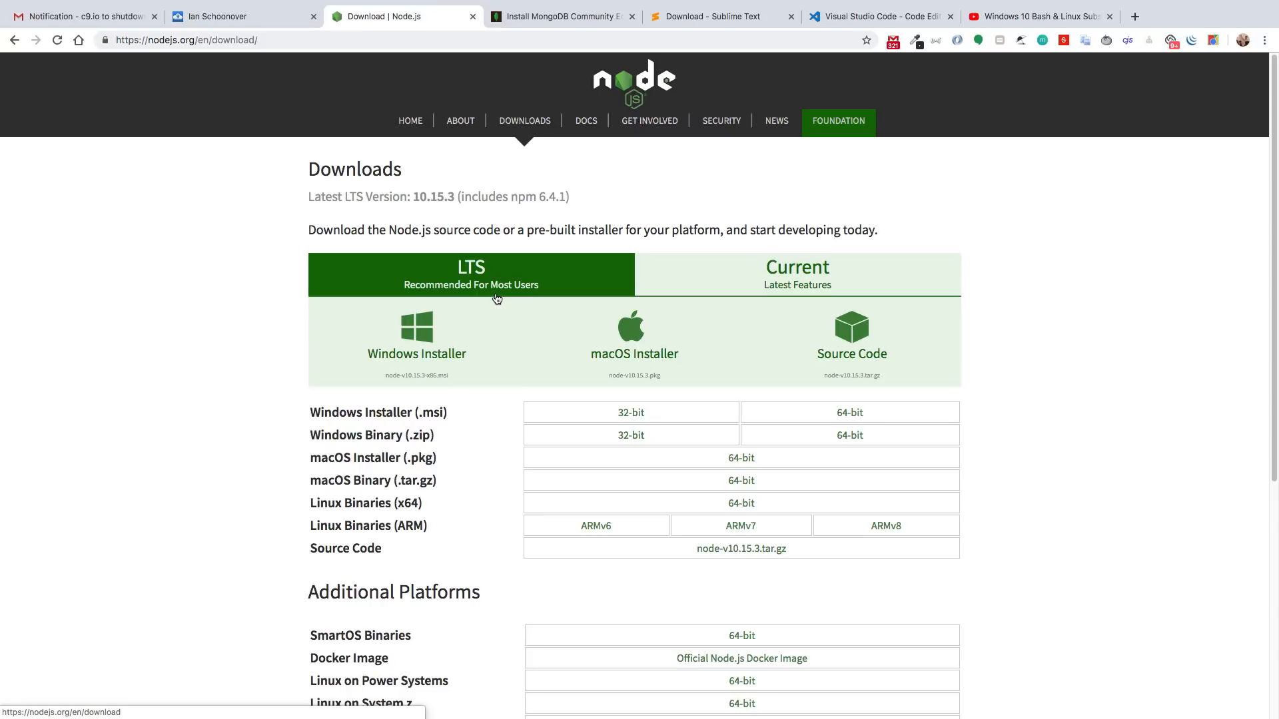
# - Open the MongoDB Windows install guide for msiexec.exe and scroll through it
pyautogui.click(561, 16)
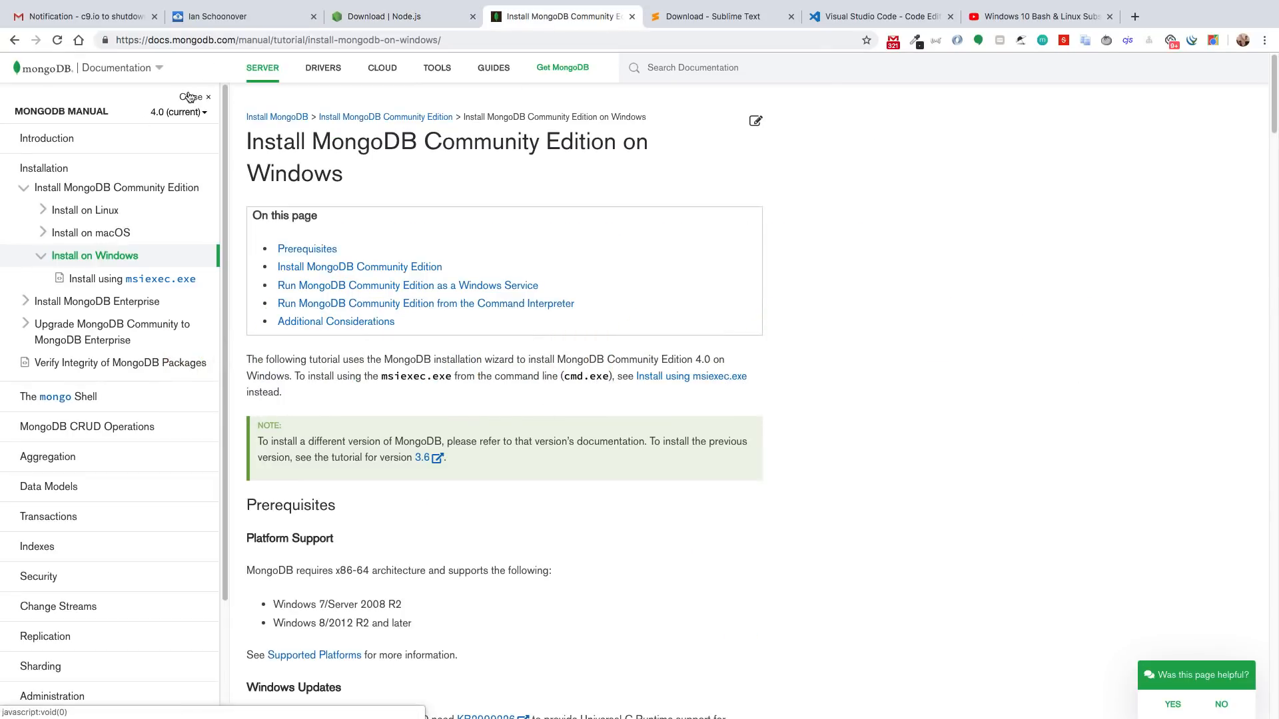
pyautogui.moveTo(44, 168)
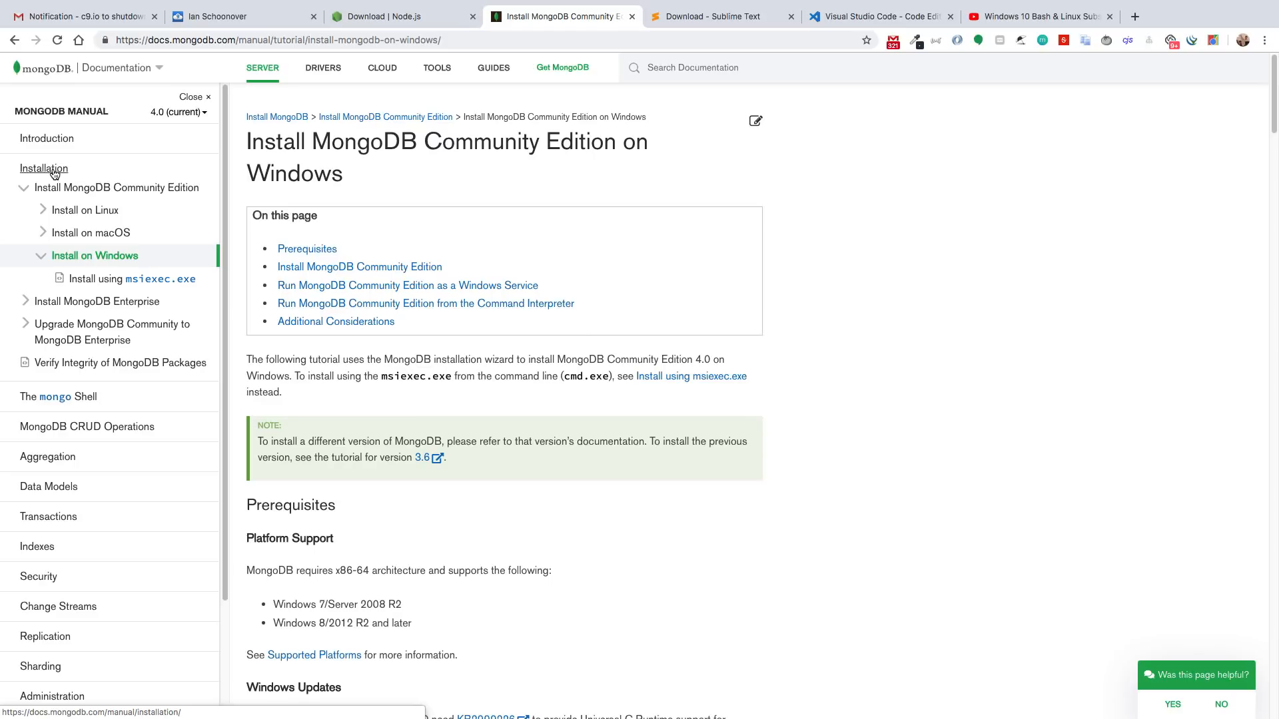
pyautogui.moveTo(85, 210)
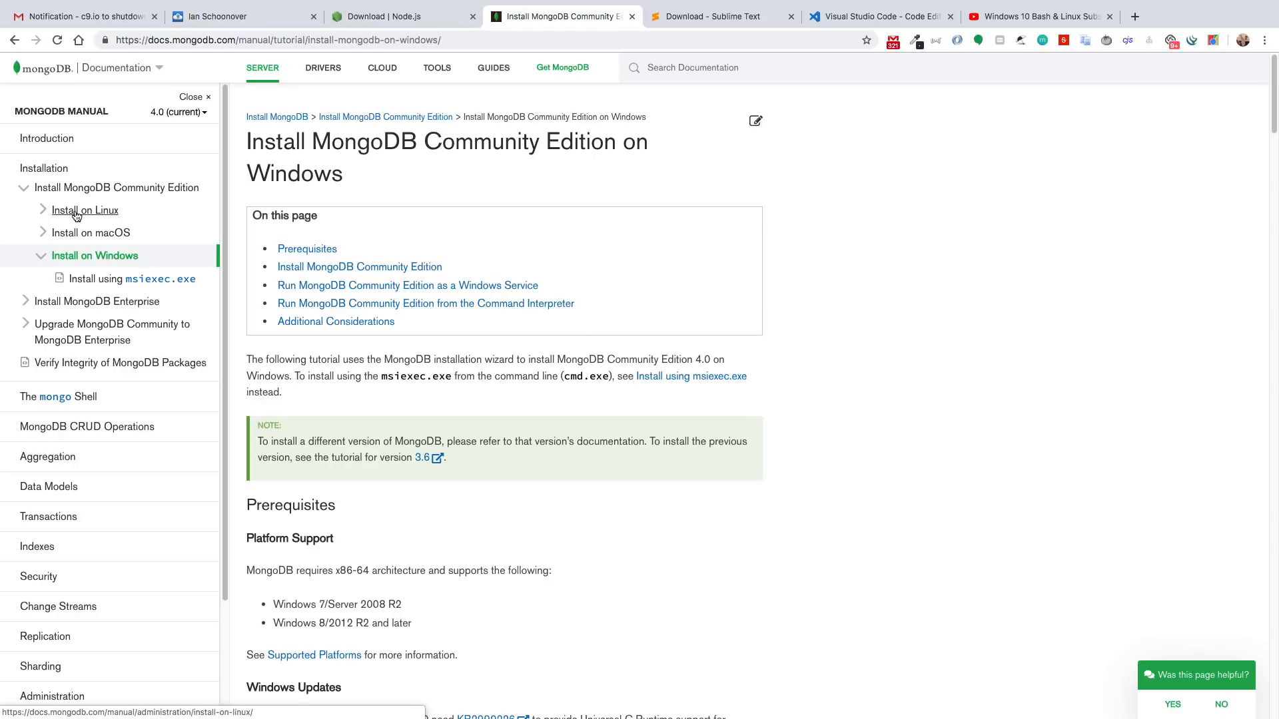
pyautogui.moveTo(95, 255)
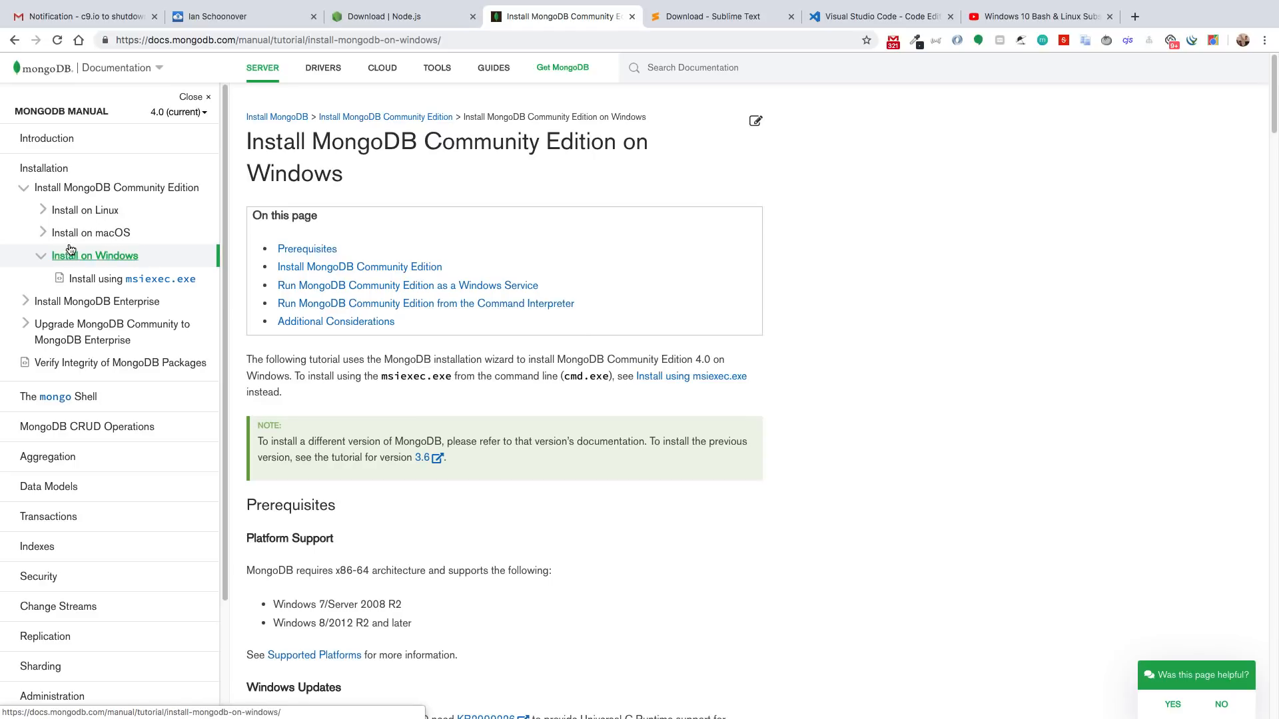
pyautogui.moveTo(115, 259)
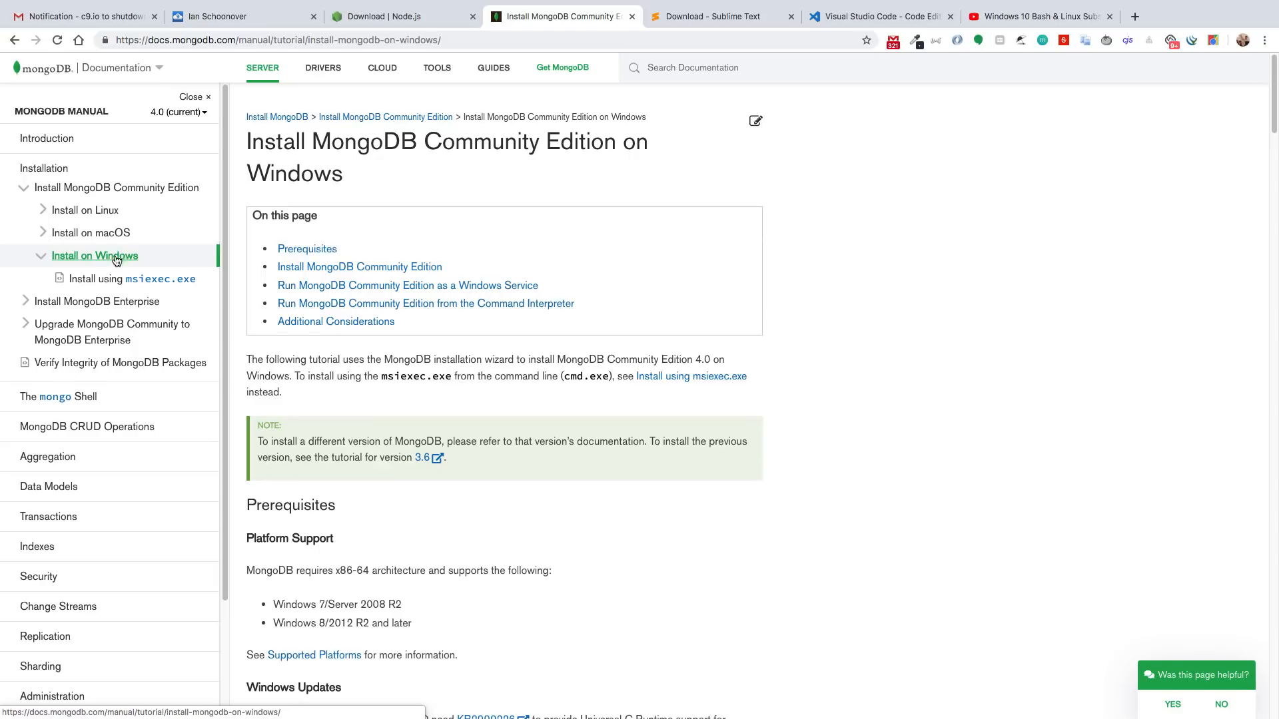
pyautogui.moveTo(132, 279)
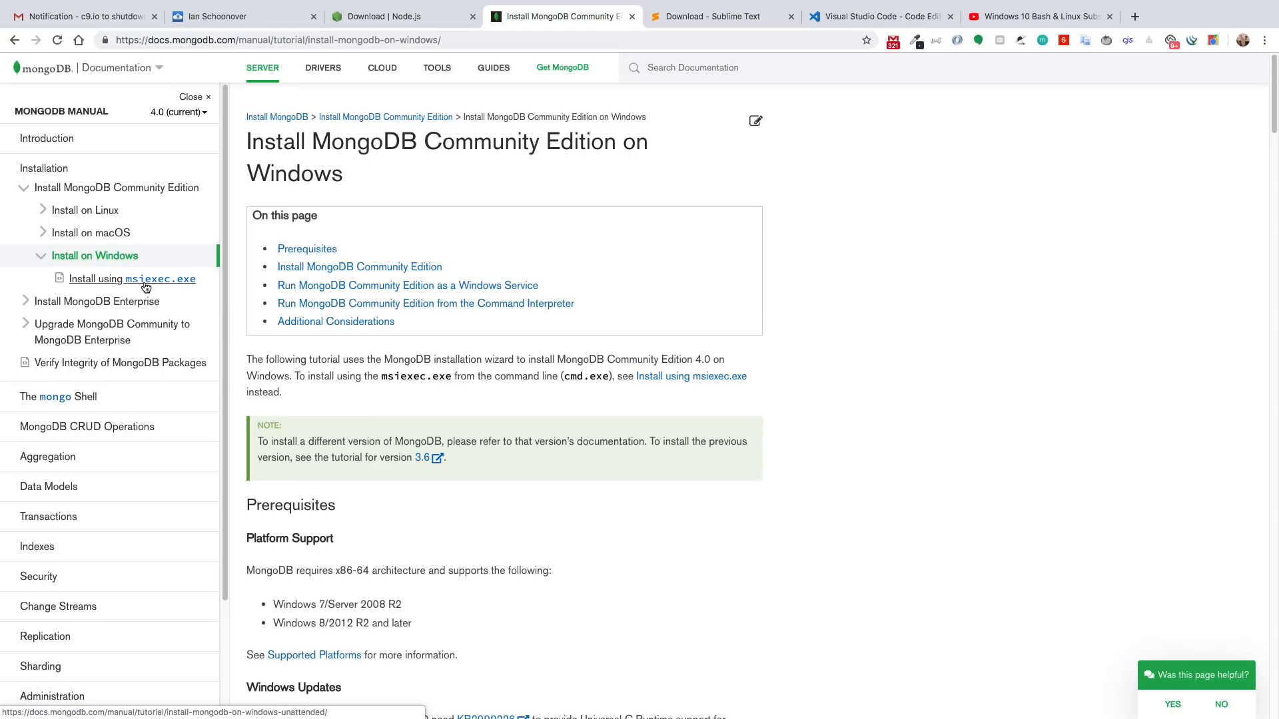
pyautogui.click(131, 278)
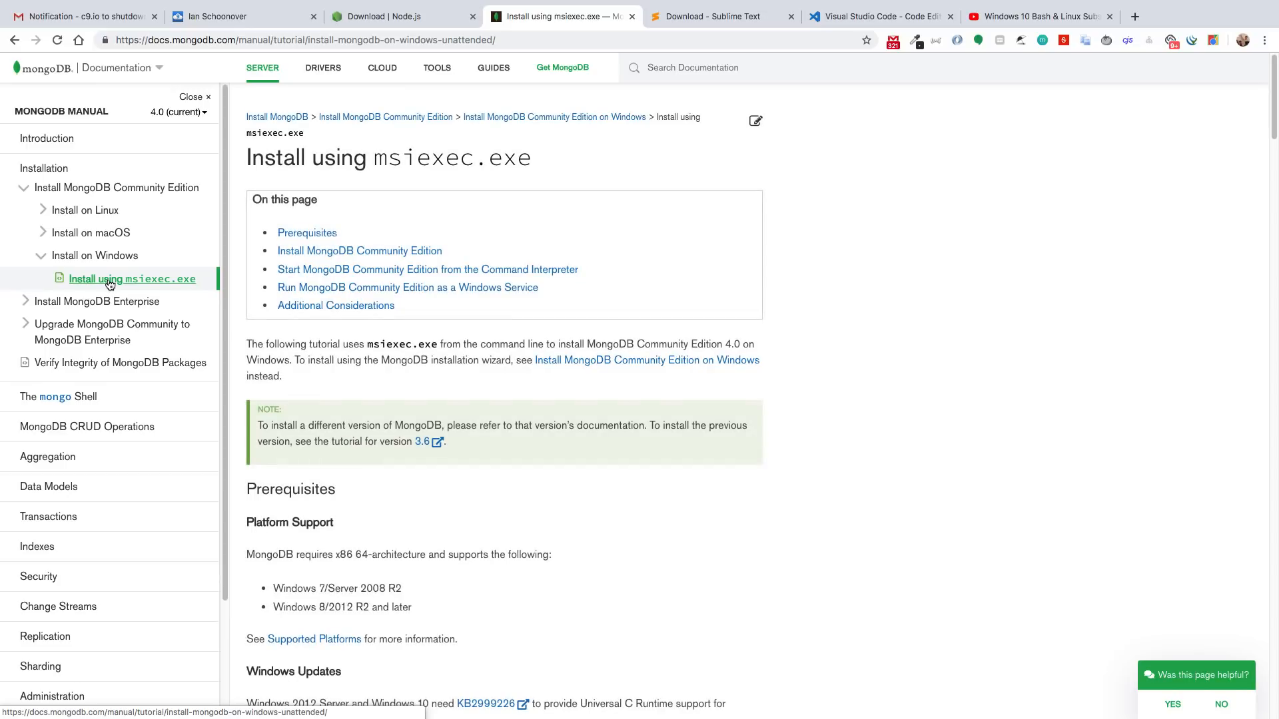
pyautogui.scroll(-3)
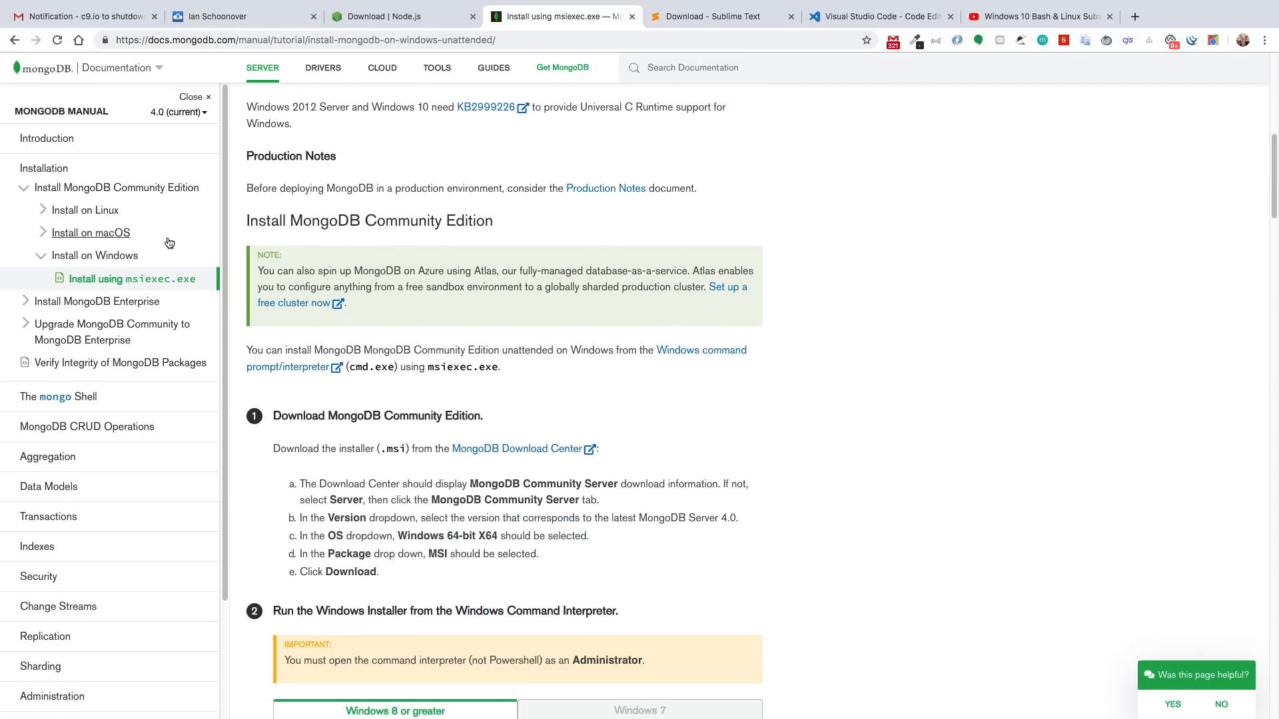
# - Move through the Linux guide to the macOS guide's Install MongoDB Community Edition brew steps
pyautogui.click(84, 210)
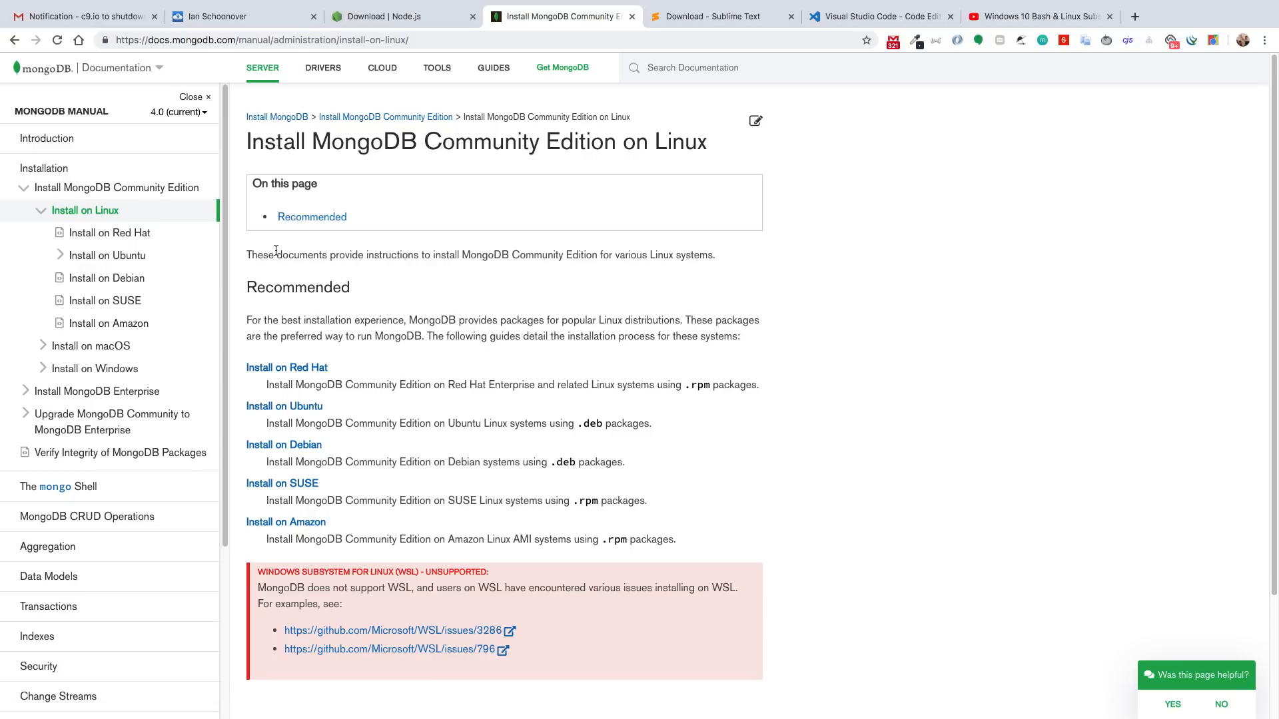
pyautogui.scroll(-3)
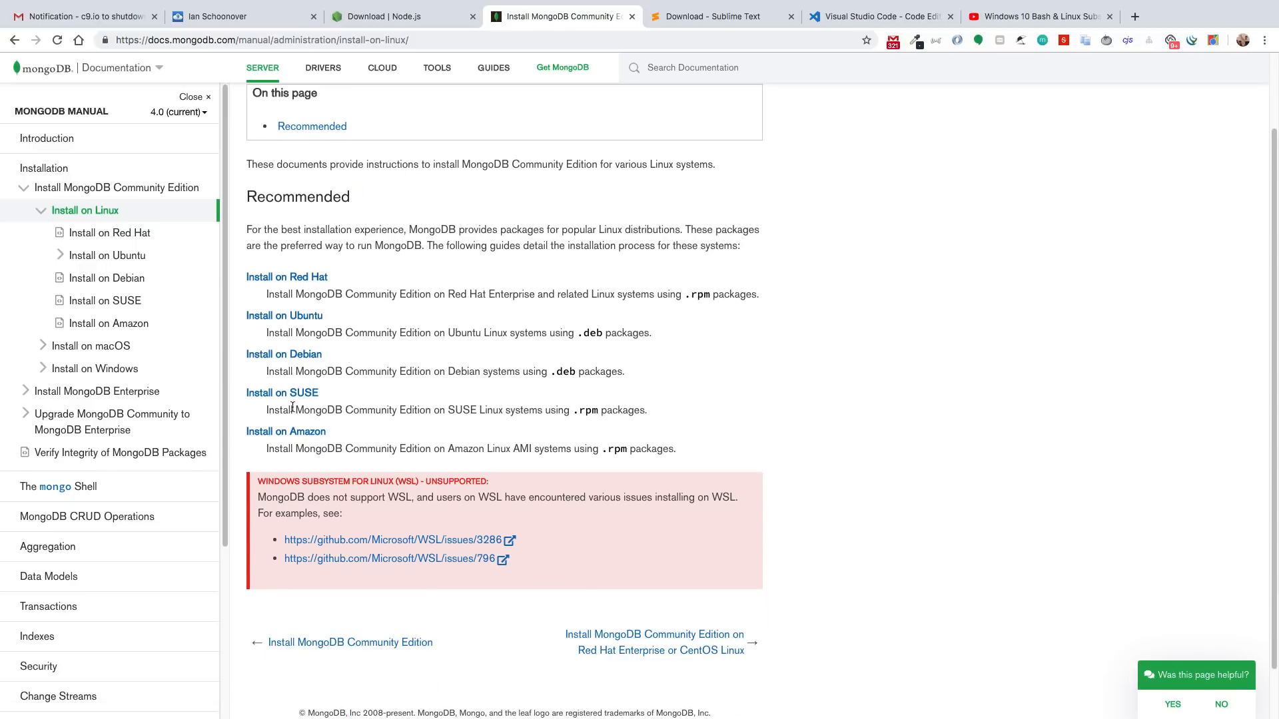
pyautogui.moveTo(284, 316)
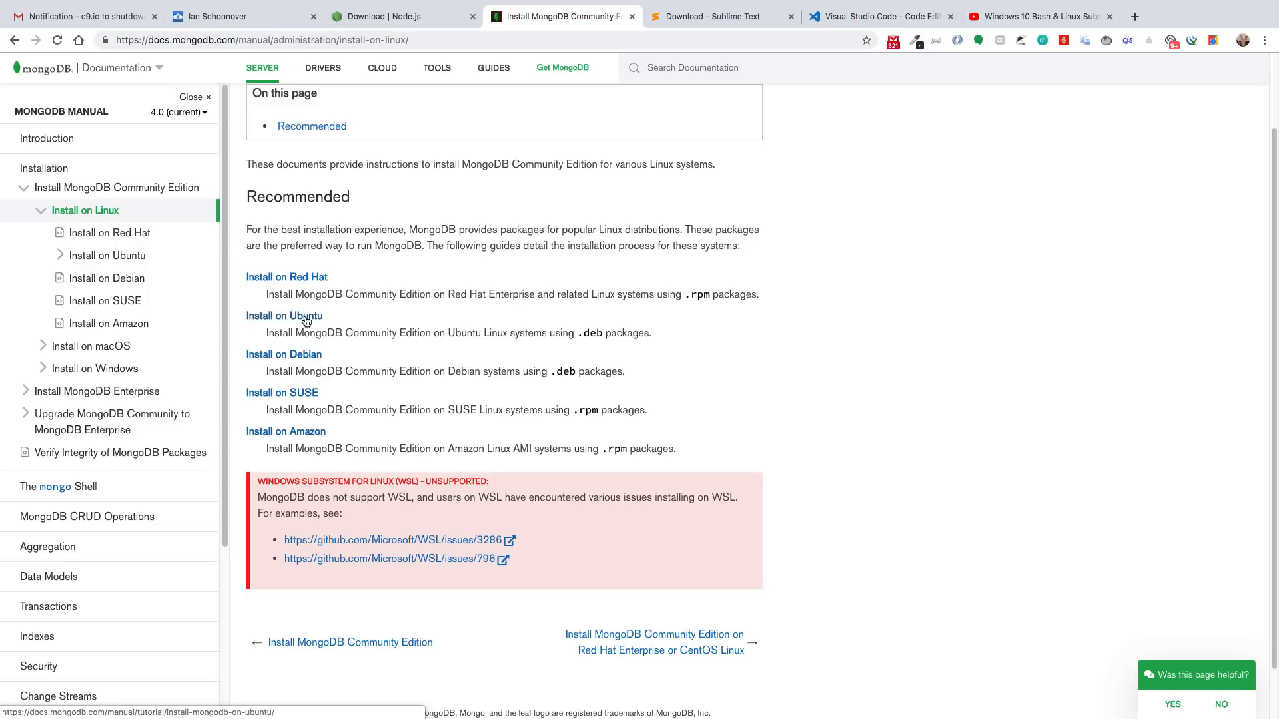
pyautogui.click(91, 345)
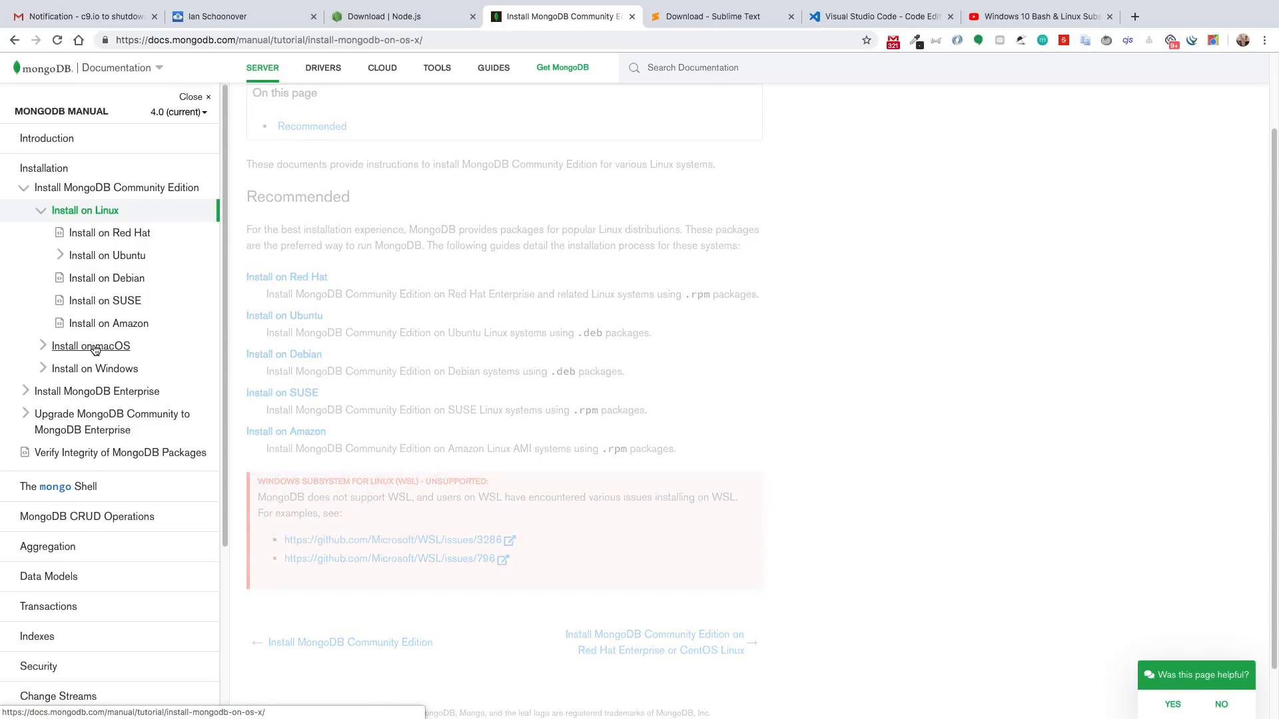
pyautogui.click(90, 346)
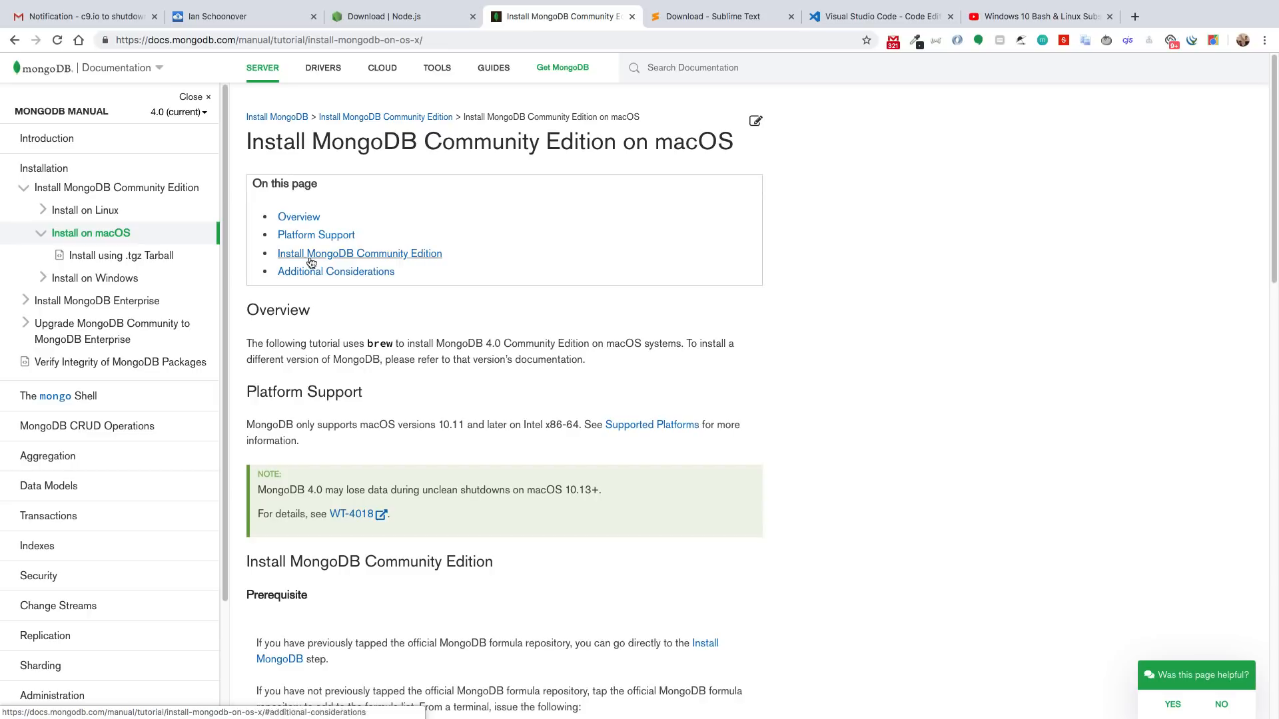
pyautogui.scroll(-3)
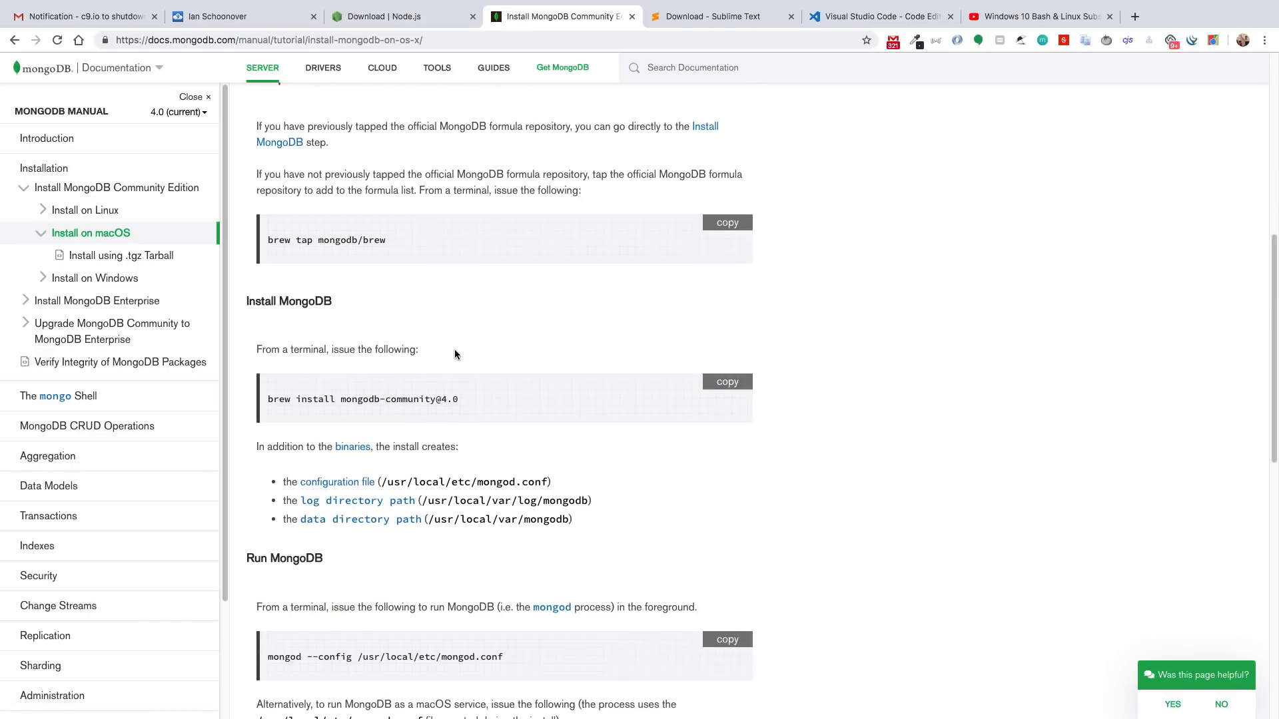
pyautogui.moveTo(469, 357)
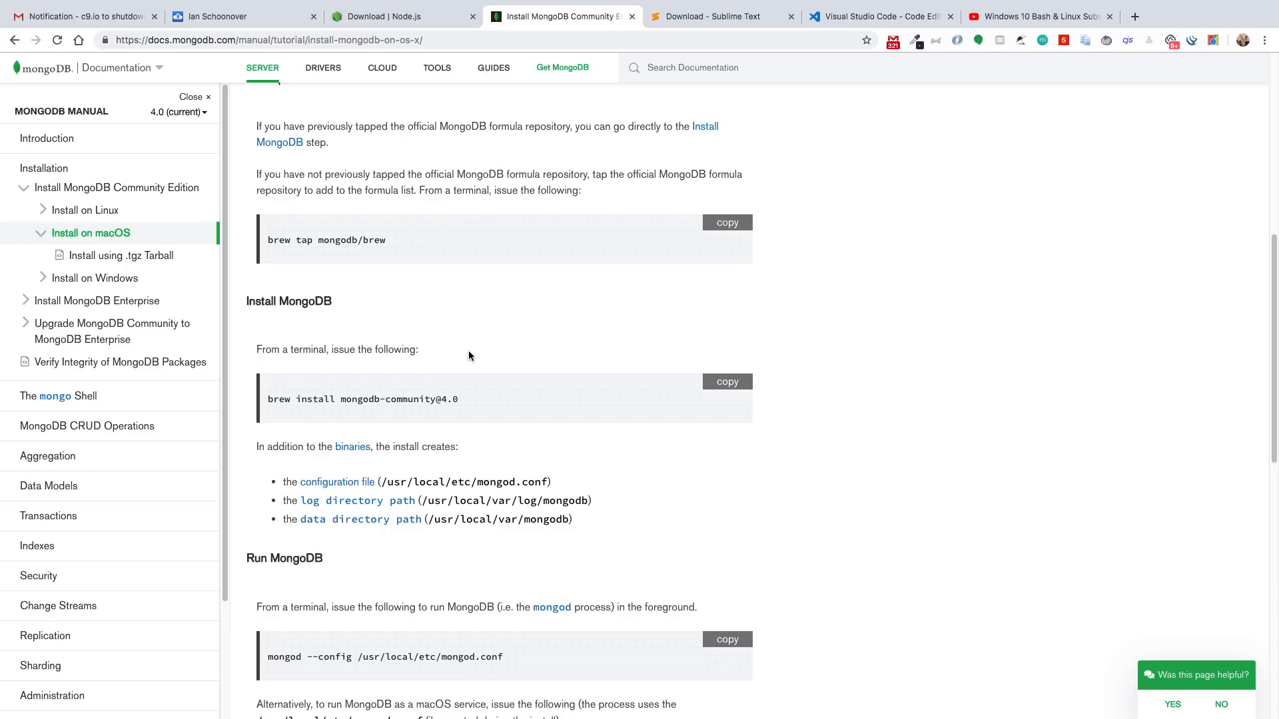
pyautogui.moveTo(479, 363)
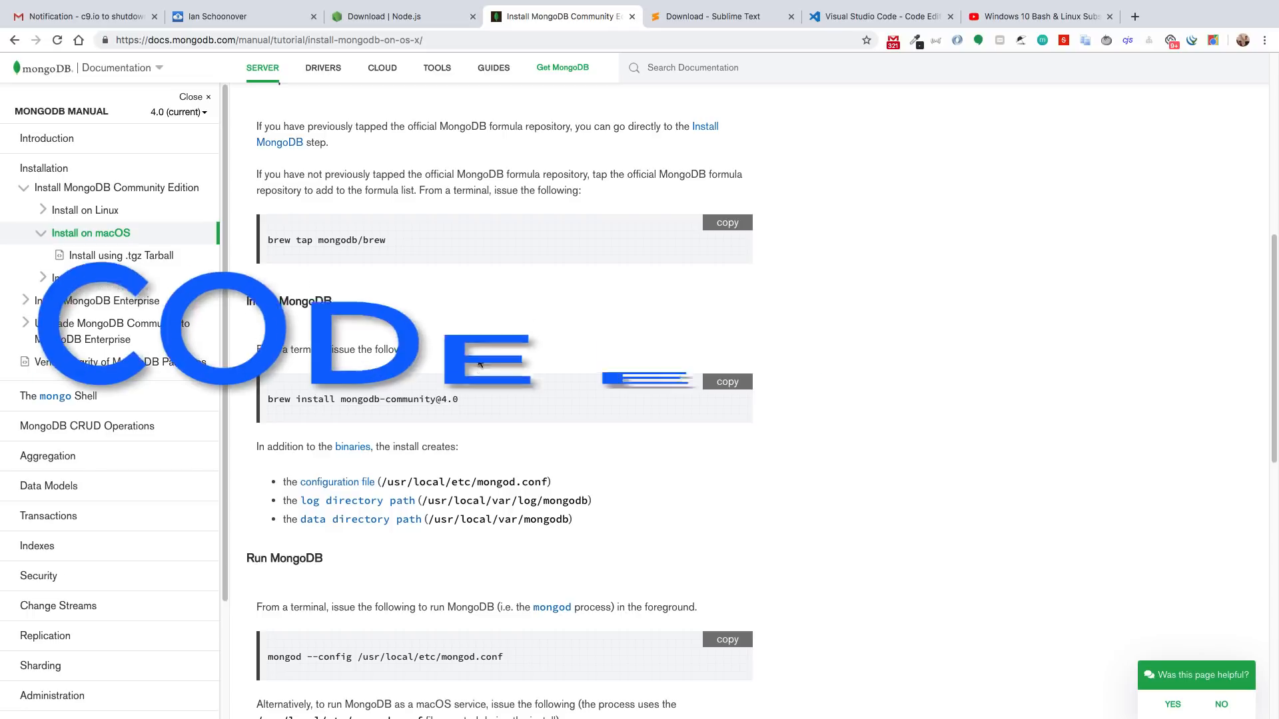
# - Show the Sublime Text 3 Build 3200 download page
pyautogui.click(721, 16)
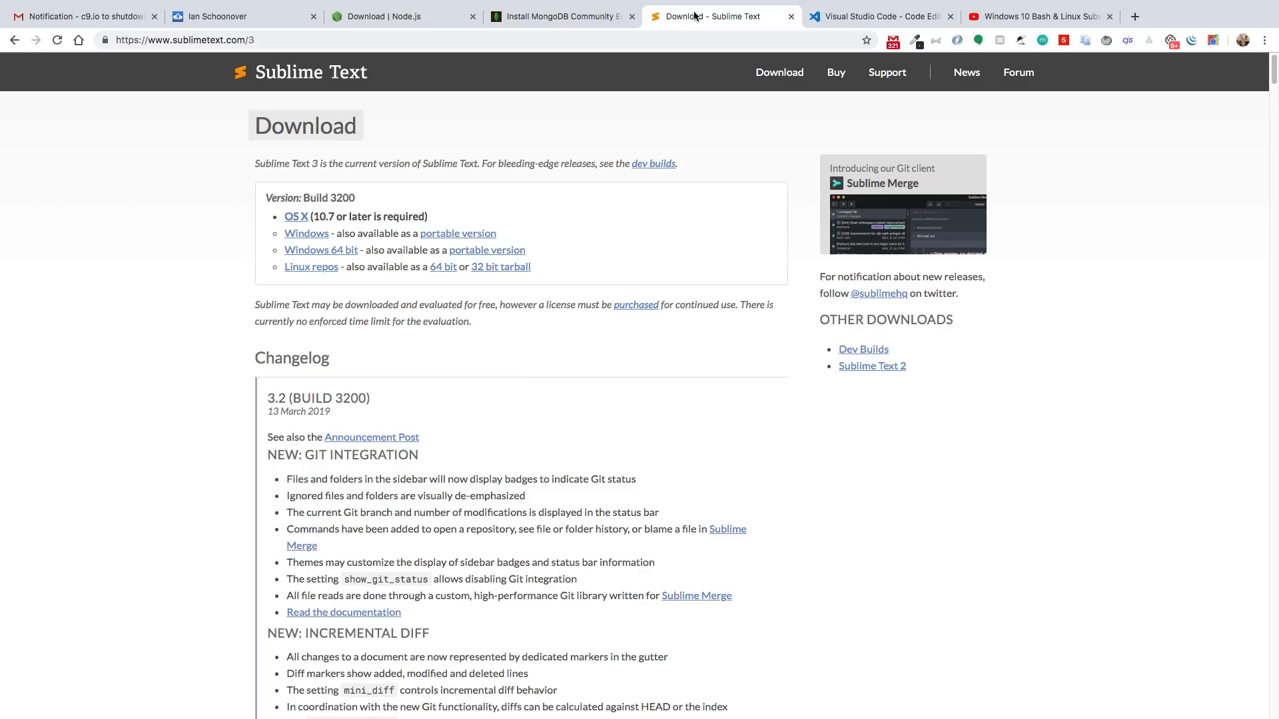
pyautogui.moveTo(573, 387)
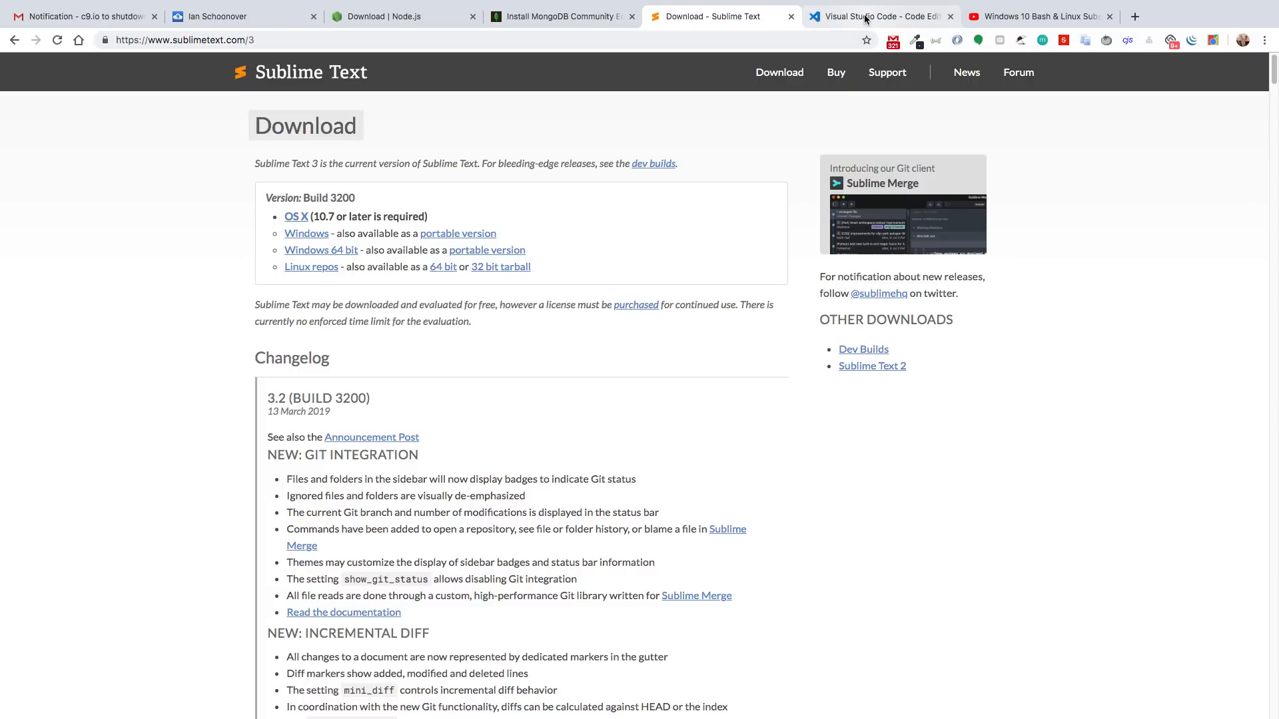
# - Show the Visual Studio Code homepage with its Download for Mac offer
pyautogui.click(880, 16)
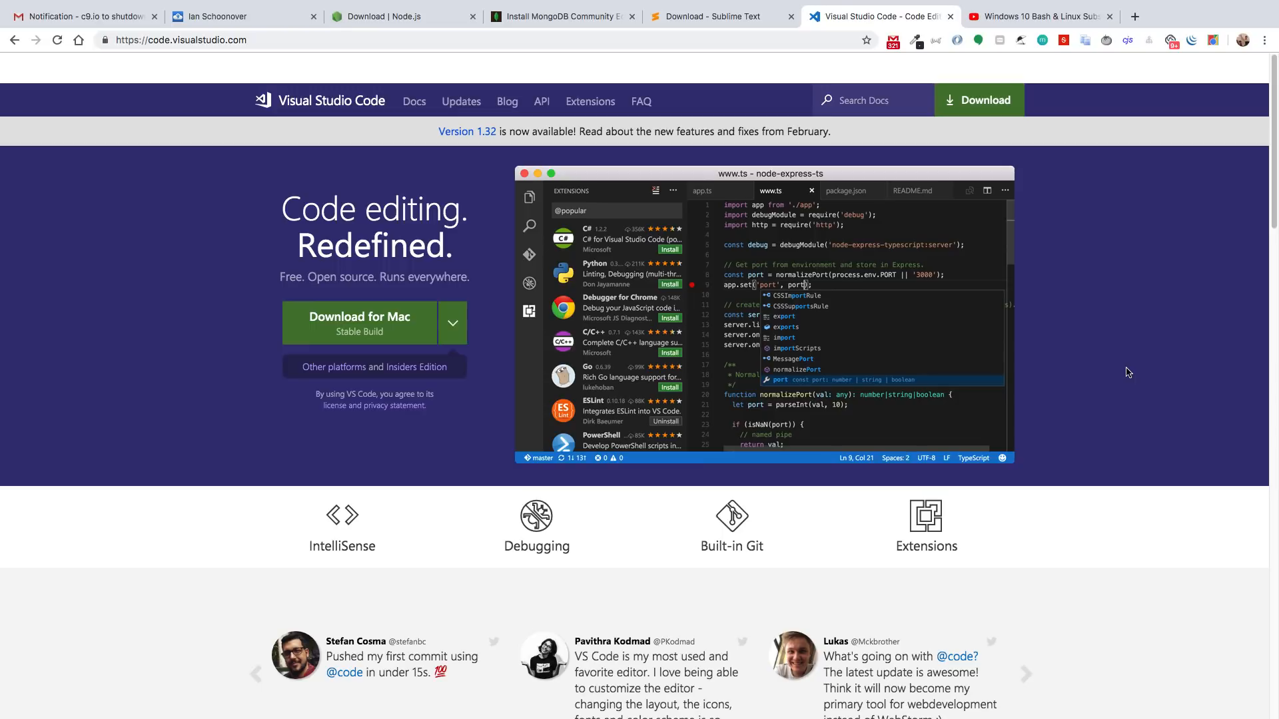
pyautogui.moveTo(1040, 16)
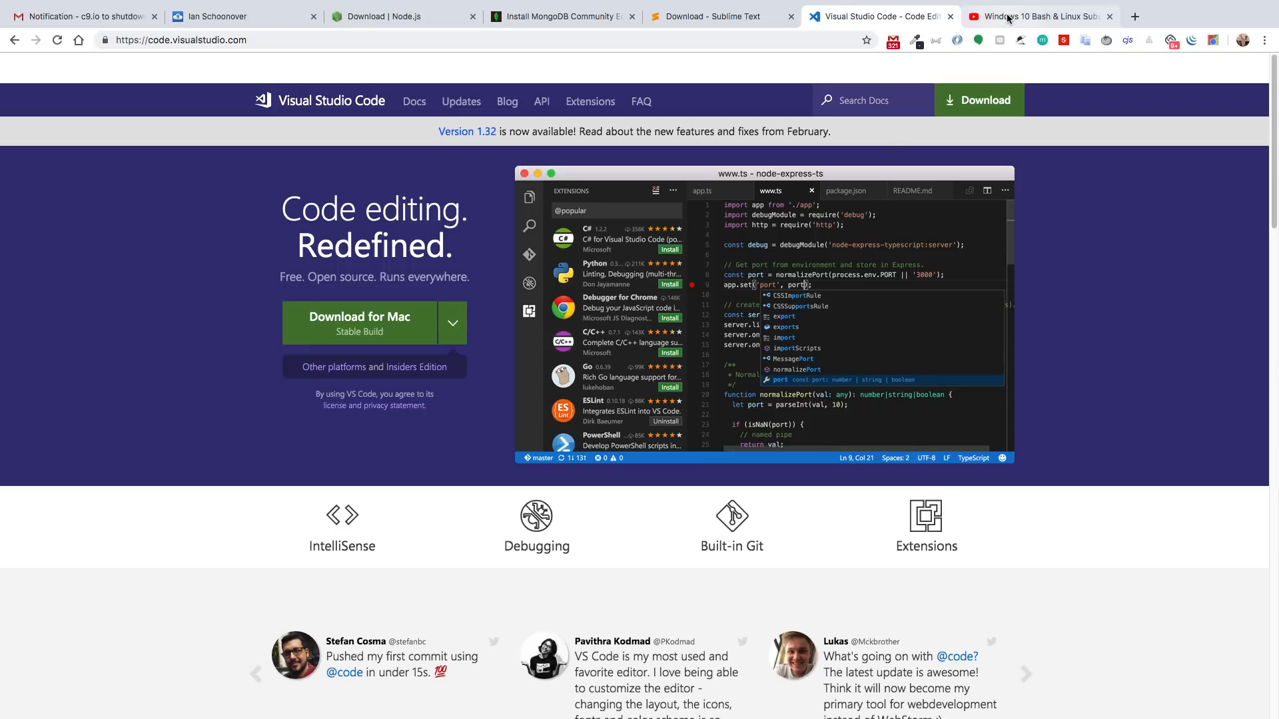
# - Show Traversy Media's 'Windows 10 Bash & Linux Subsystem Setup' video
pyautogui.click(1036, 16)
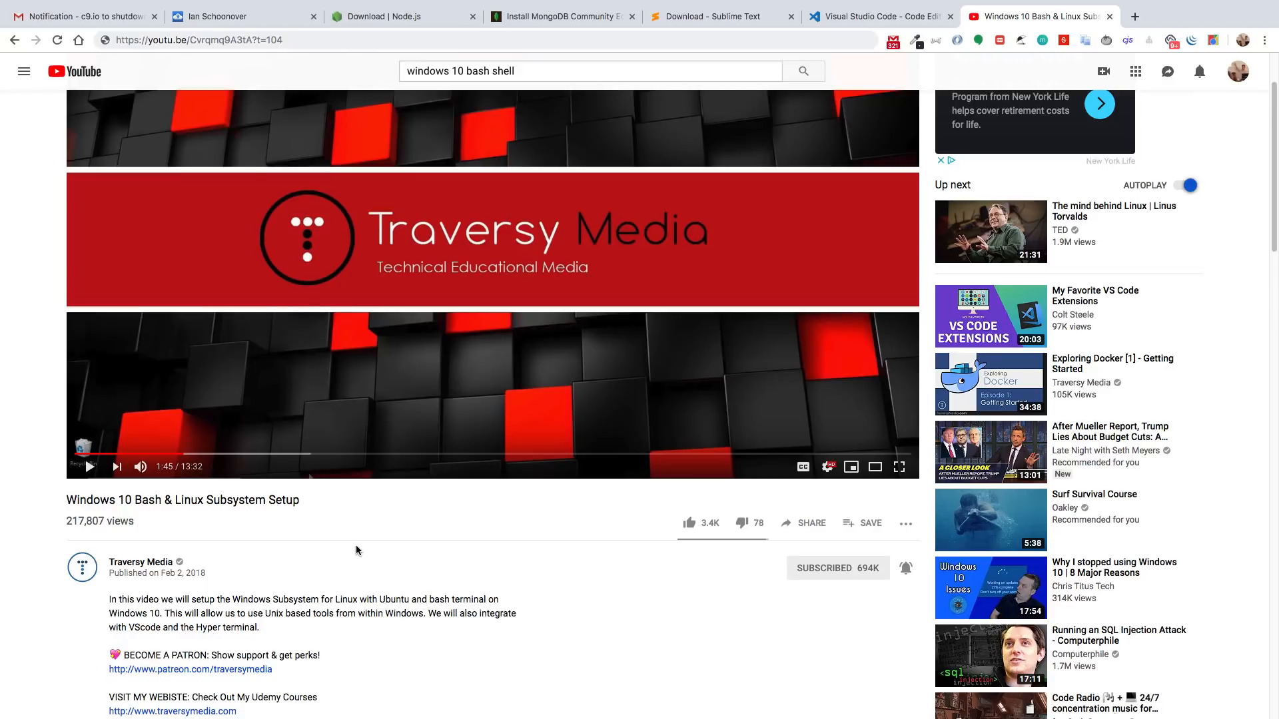
pyautogui.moveTo(235, 337)
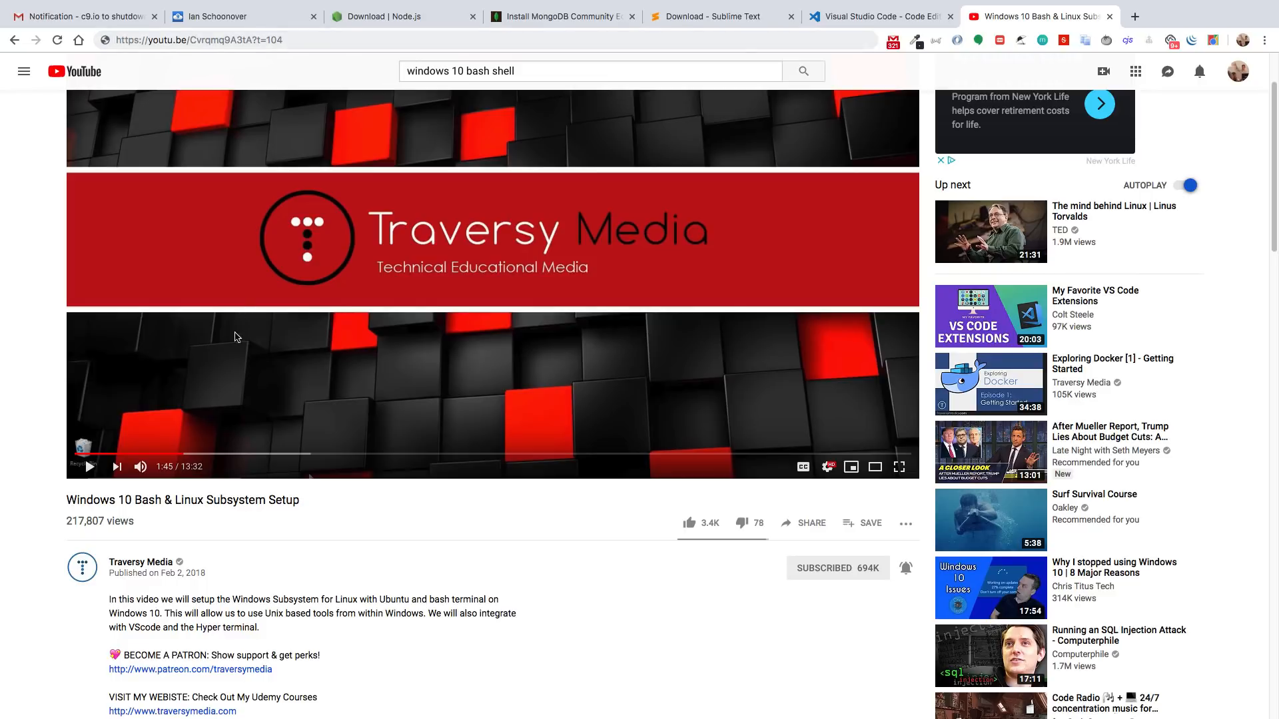
pyautogui.moveTo(315, 570)
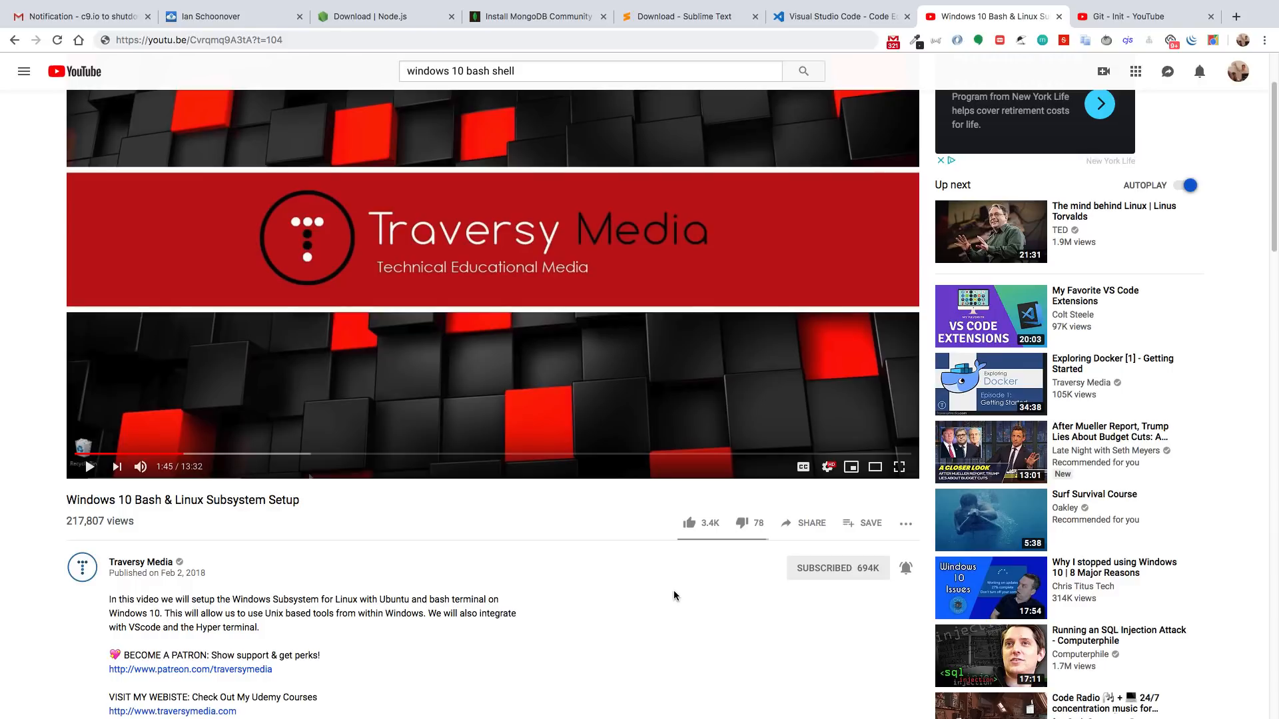
pyautogui.moveTo(1170, 108)
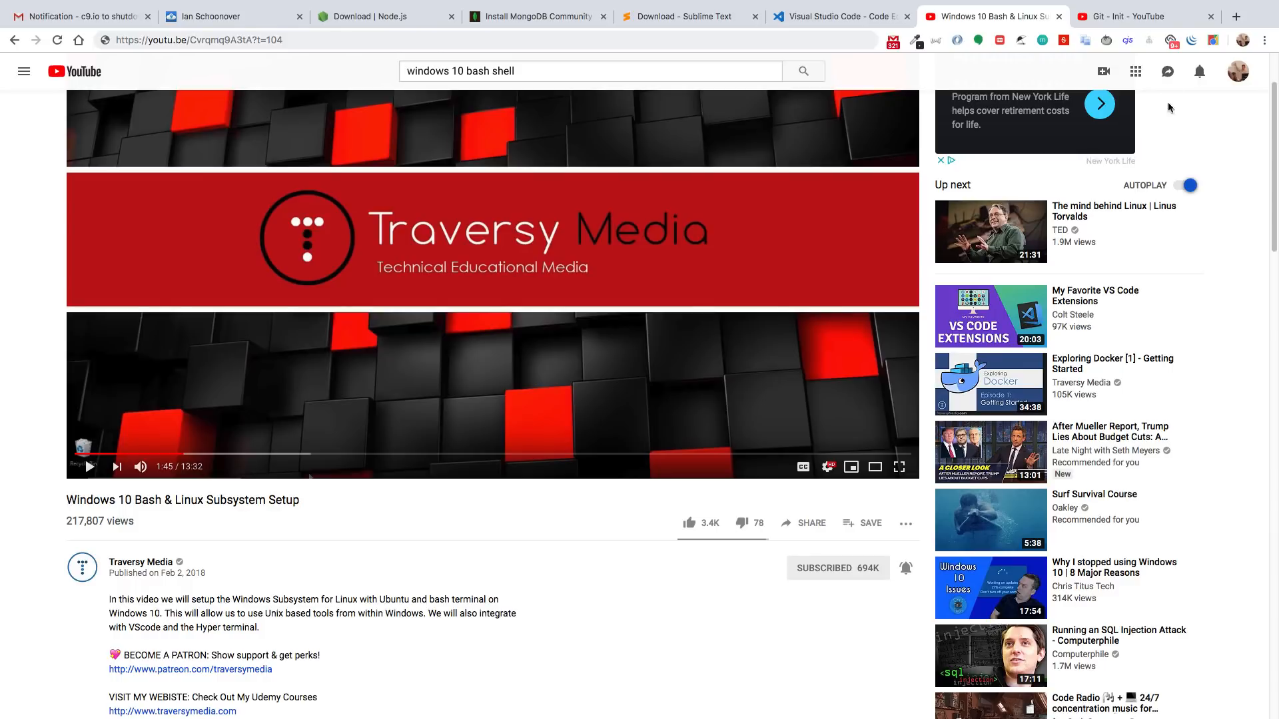
# - Show the Git - Init video and scroll to the Learn Git playlist's final entries
pyautogui.click(1133, 16)
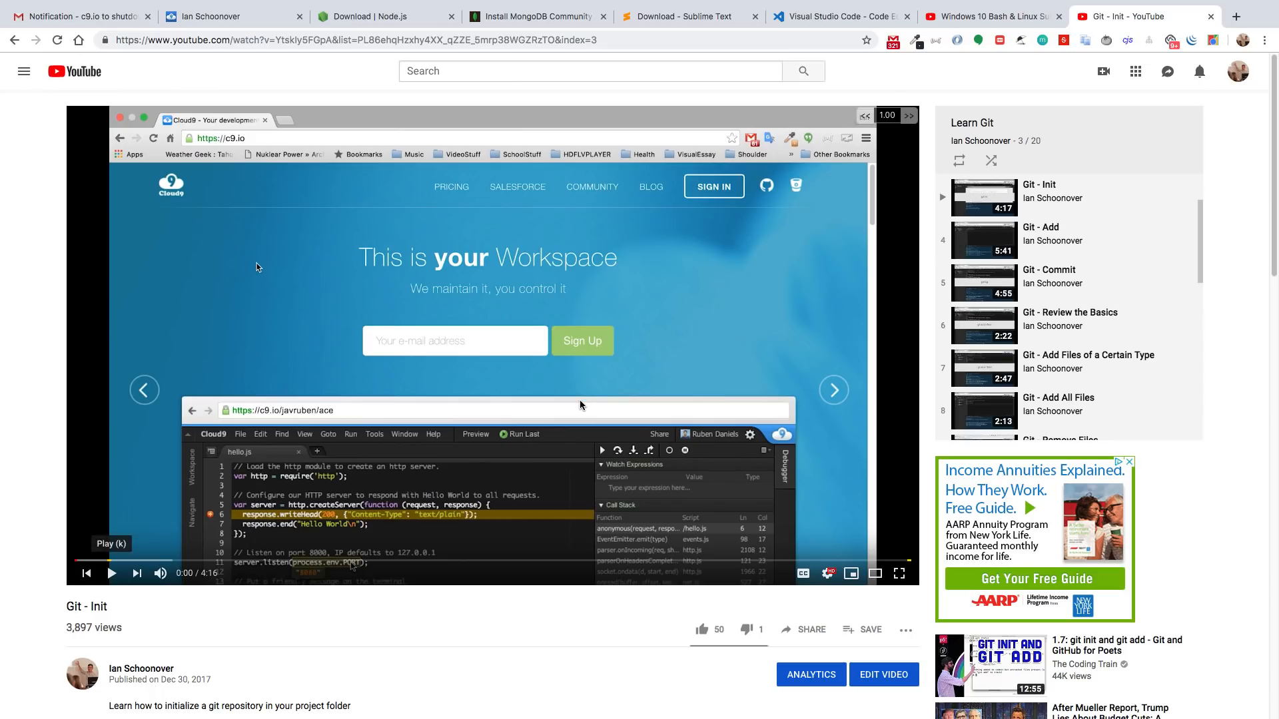
pyautogui.moveTo(530, 633)
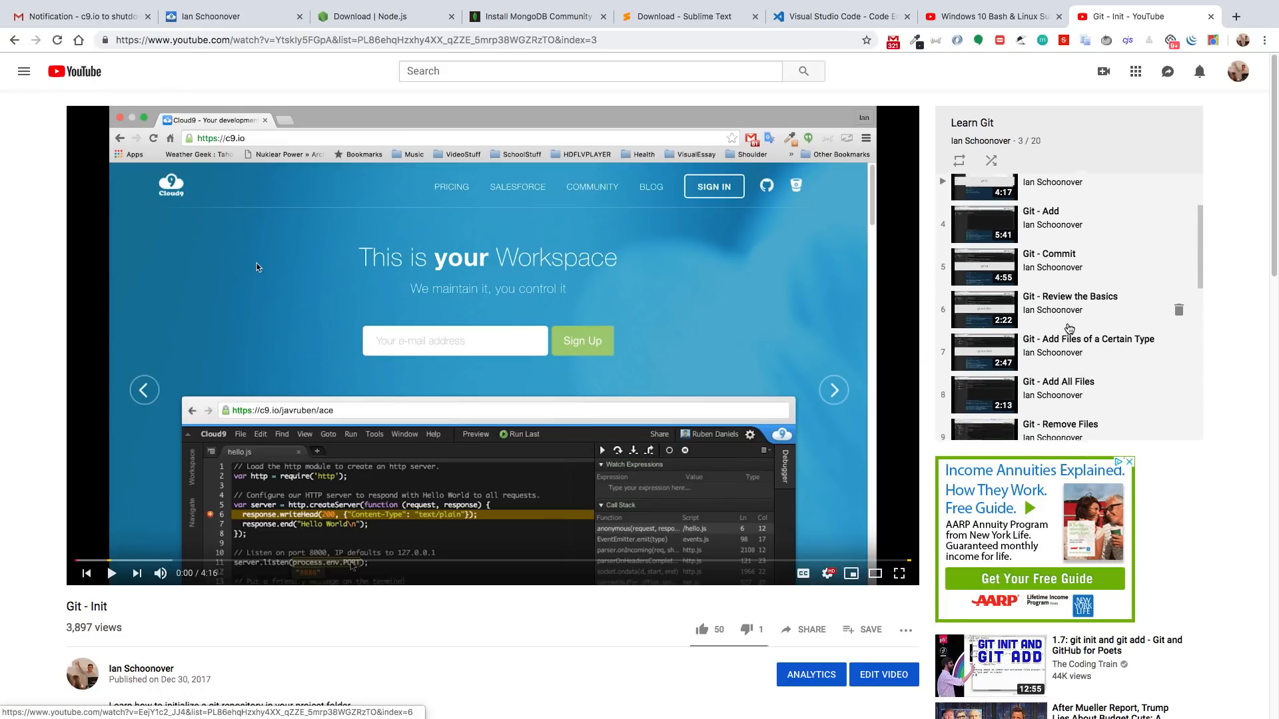
pyautogui.scroll(-3)
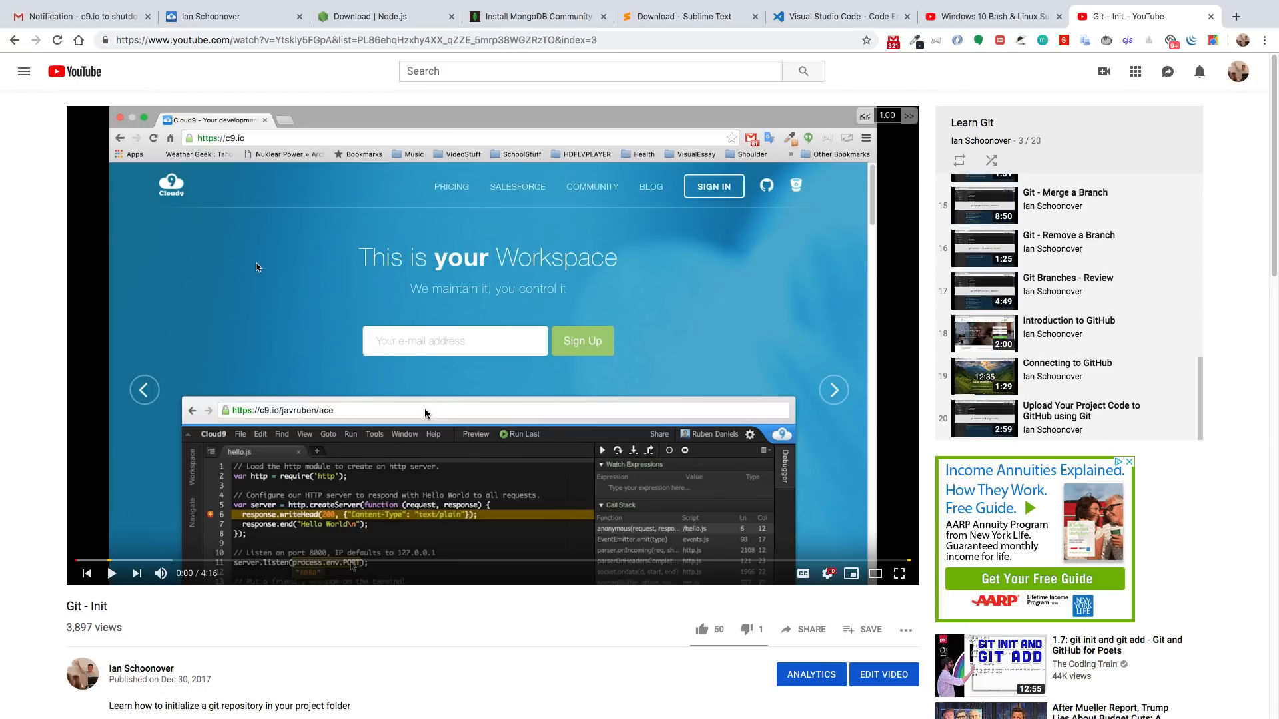
pyautogui.moveTo(455, 637)
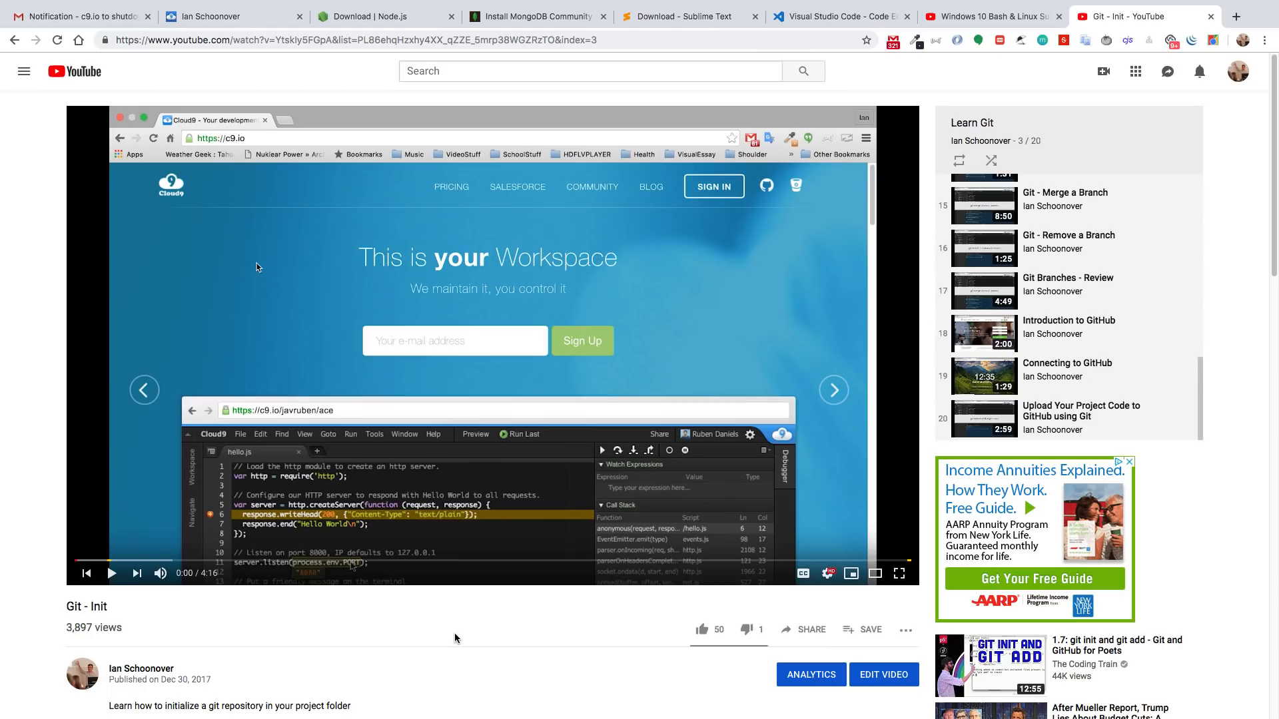